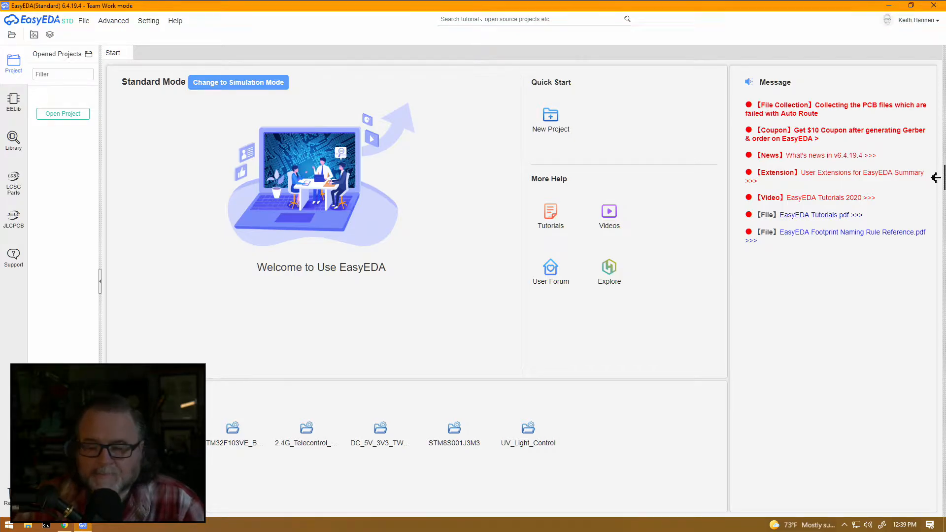
mouse_move(235, 12)
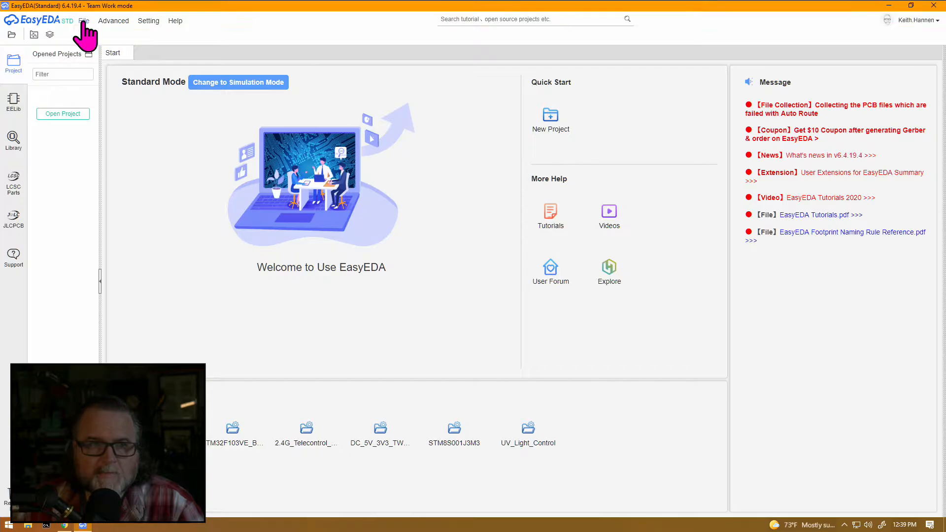
Step: Start a new project titled 'test' with description 'quick test of easyeda'
left_click(550, 114)
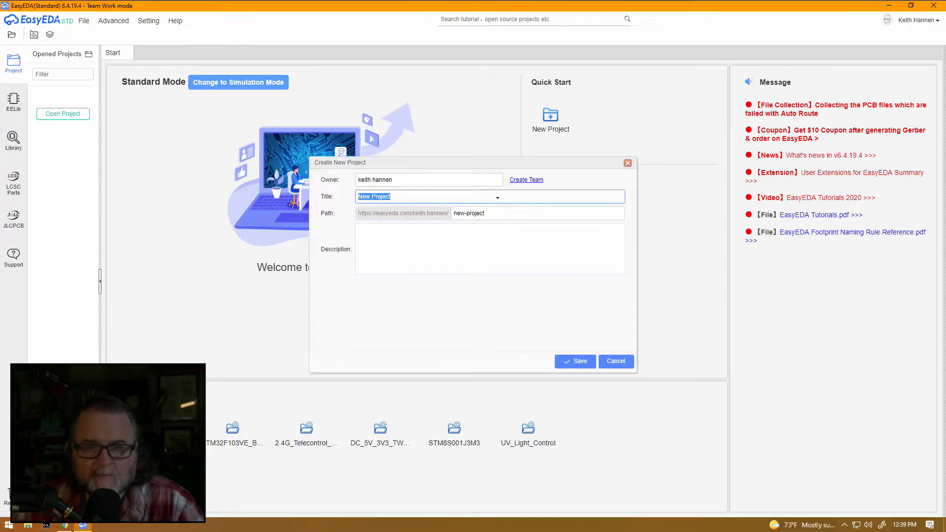
type("tr")
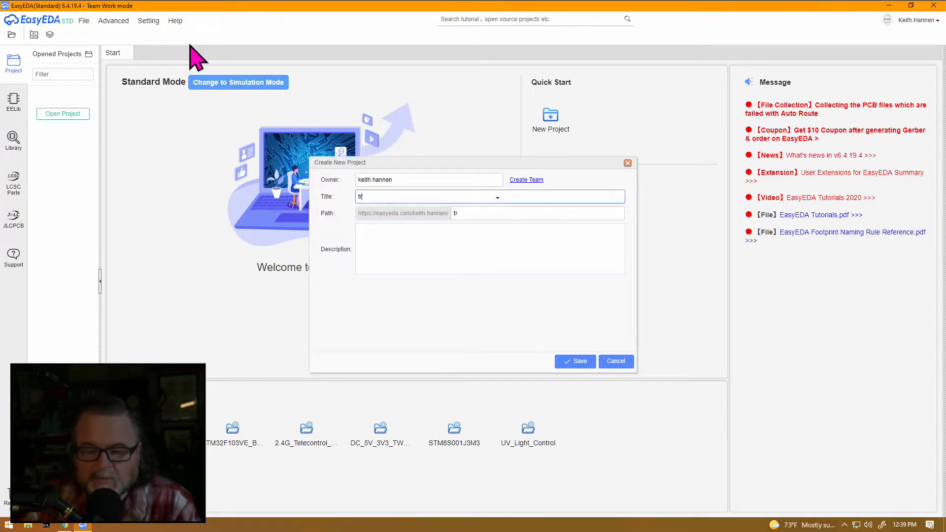
key("Backspace")
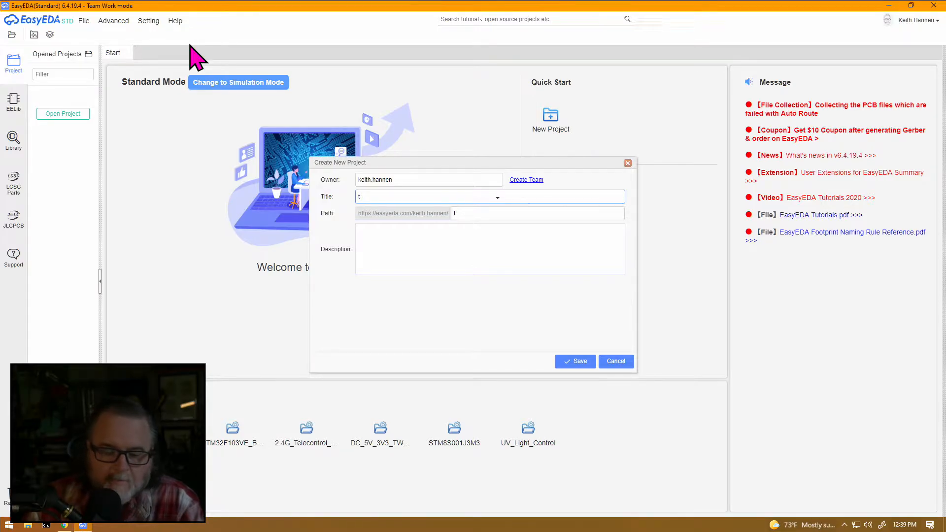
type("est")
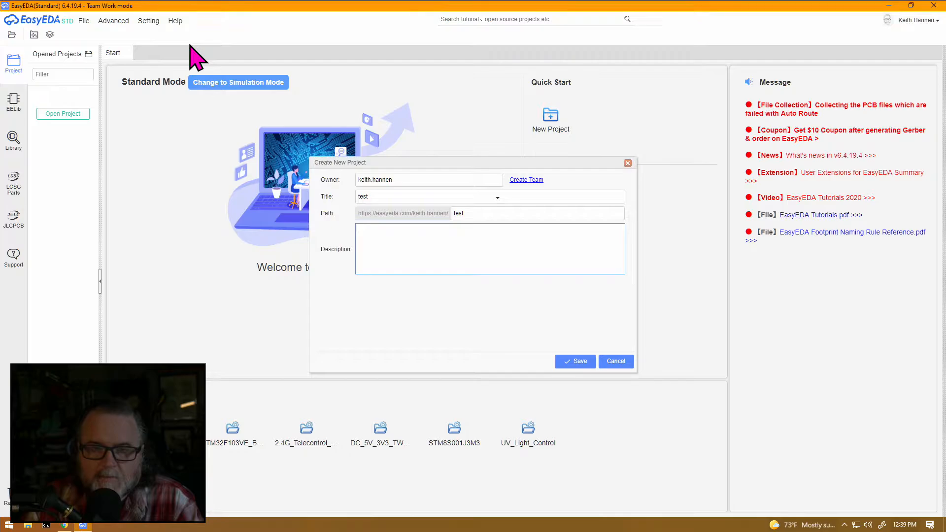
type("quic")
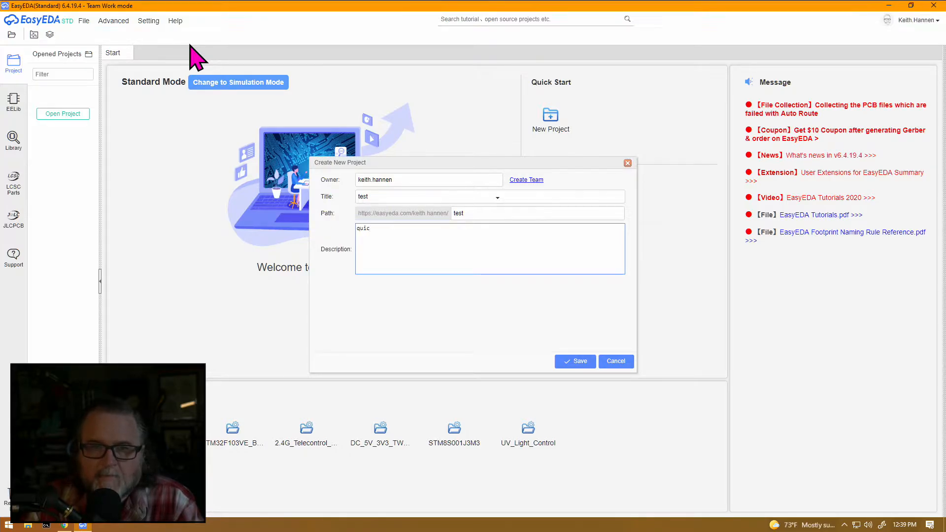
type("k test of")
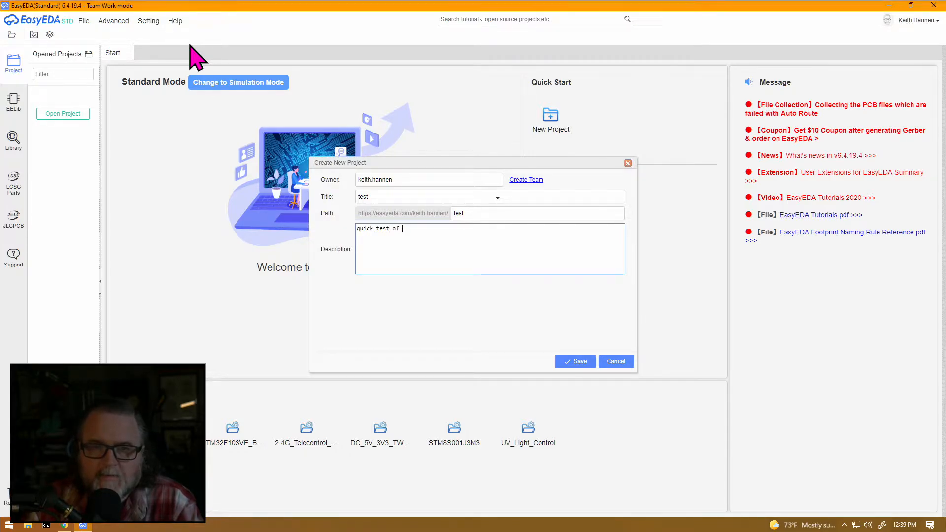
type("easyea")
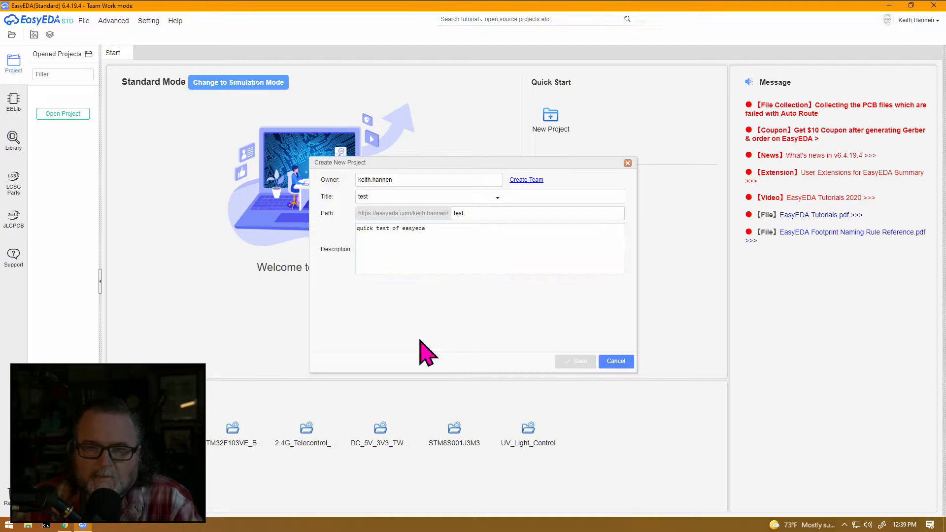
Step: After 'test' is rejected as already existing, rename the project title to 'test2'
left_click(574, 360)
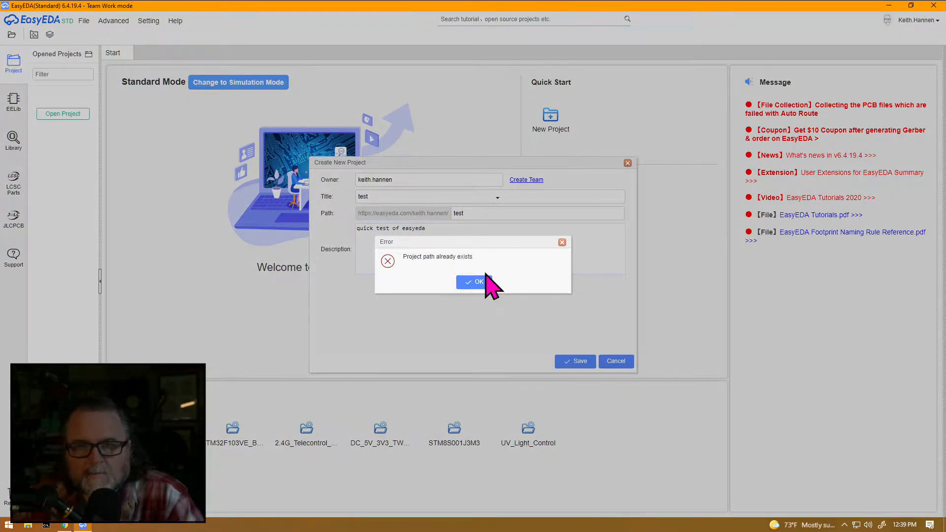
left_click(473, 282)
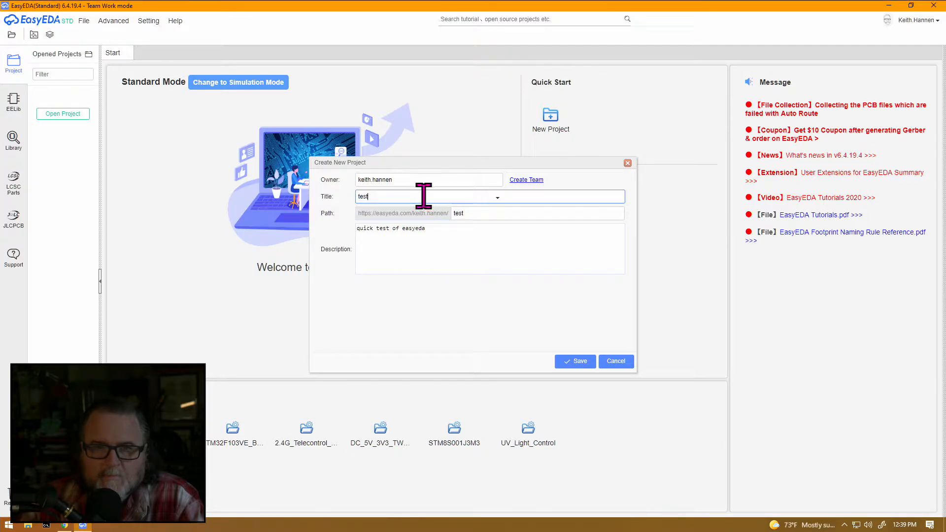
type("2")
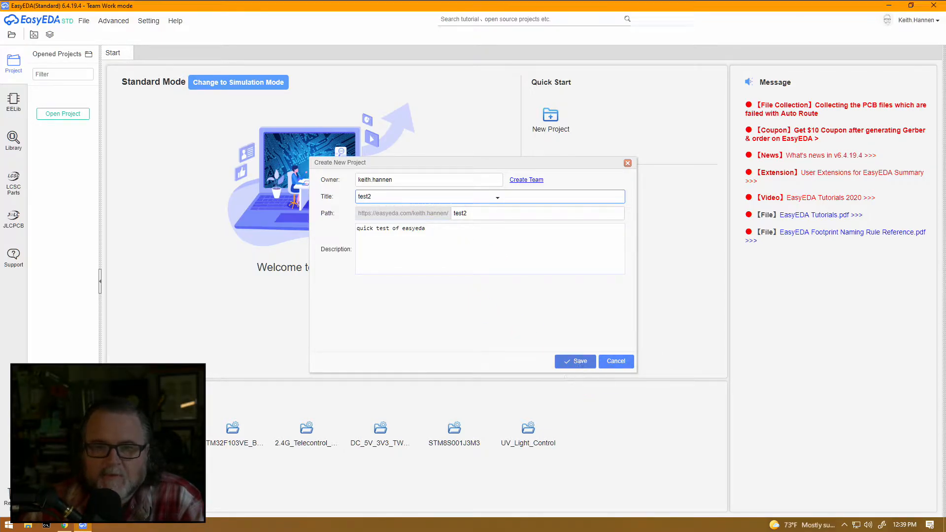
Step: Create the test2 project, dismiss the rotate tip and glance at the View menu
left_click(573, 360)
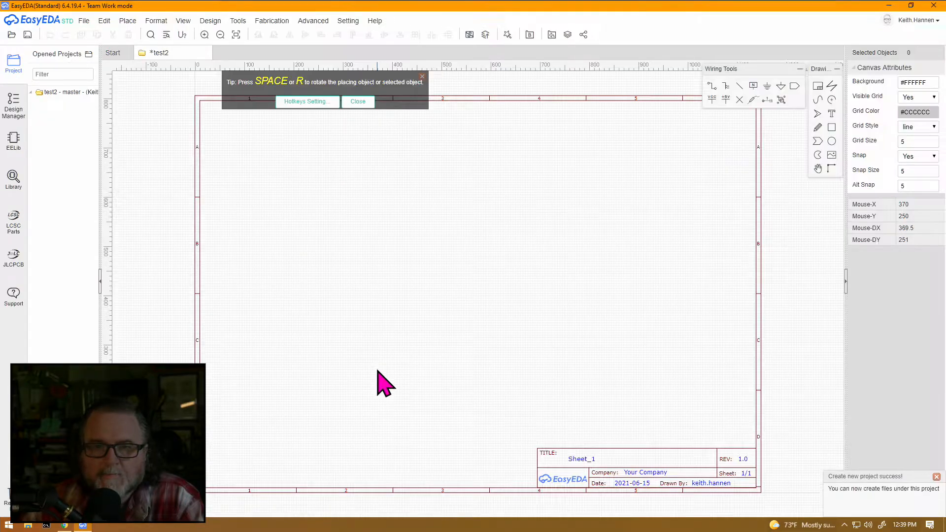
left_click(357, 101)
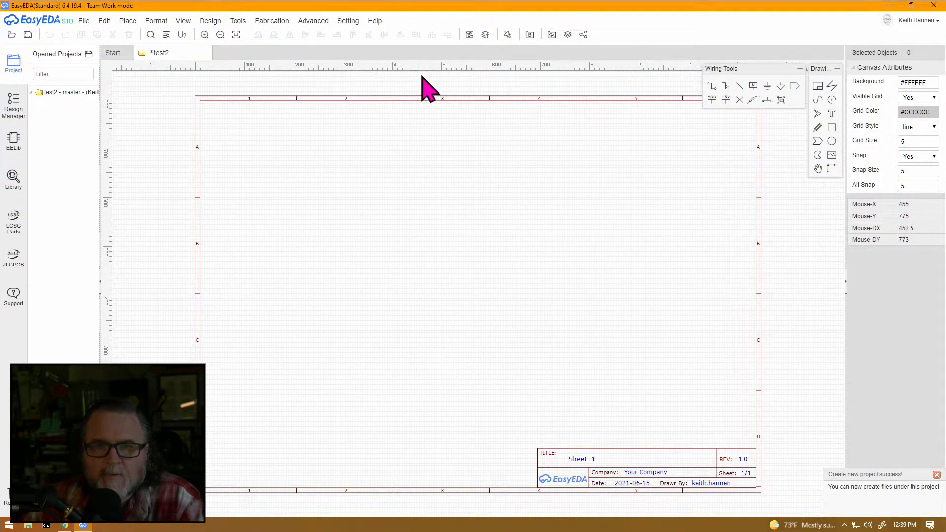
left_click(182, 19)
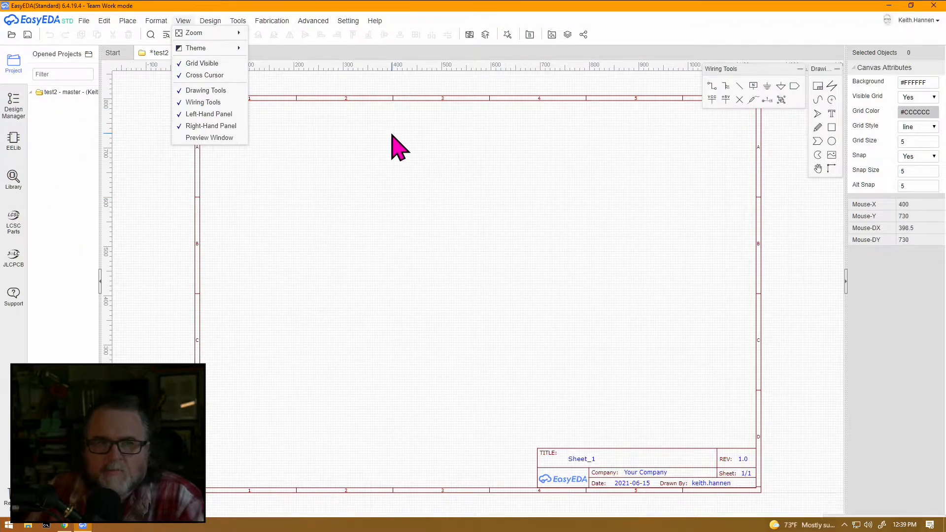
left_click(582, 253)
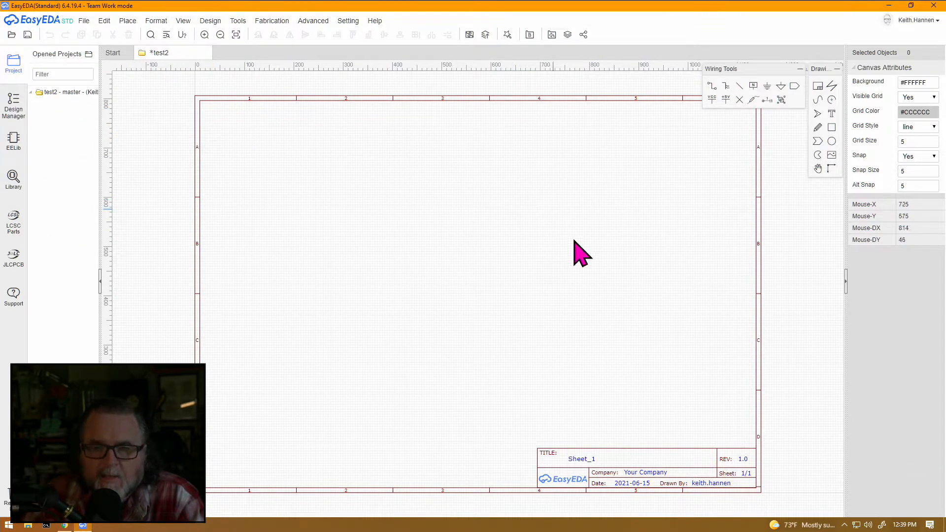
mouse_move(614, 388)
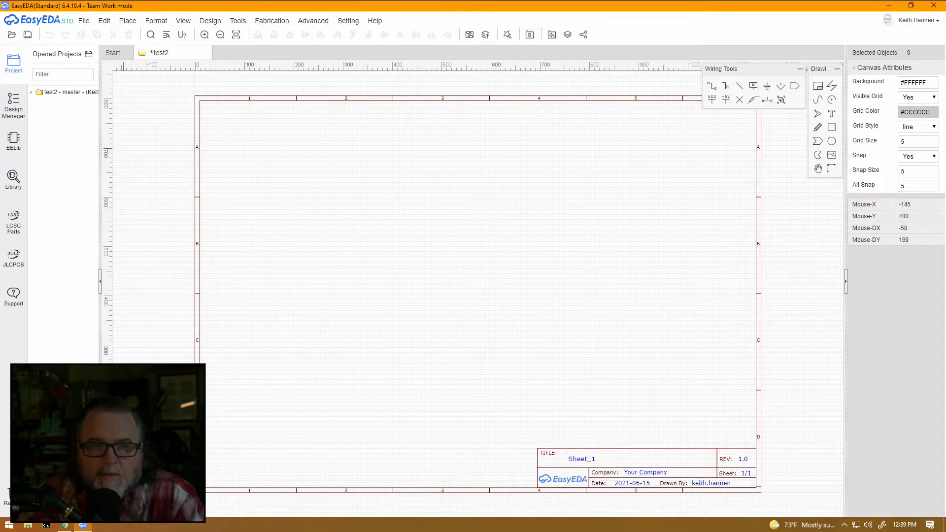
mouse_move(48, 156)
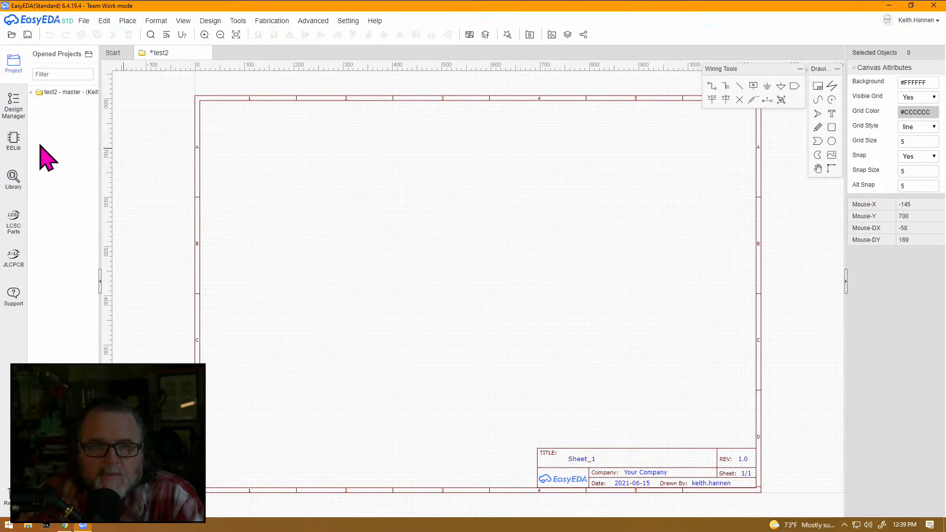
left_click(13, 143)
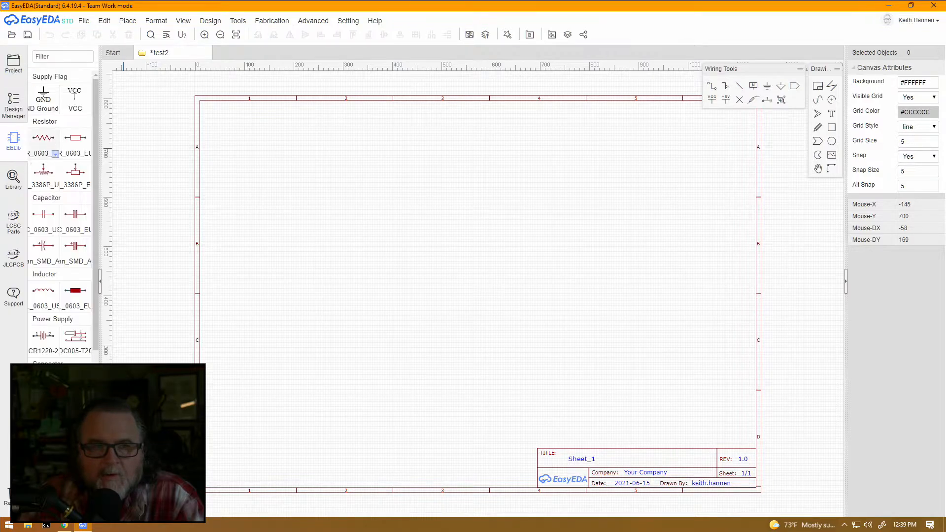
scroll("down", 3)
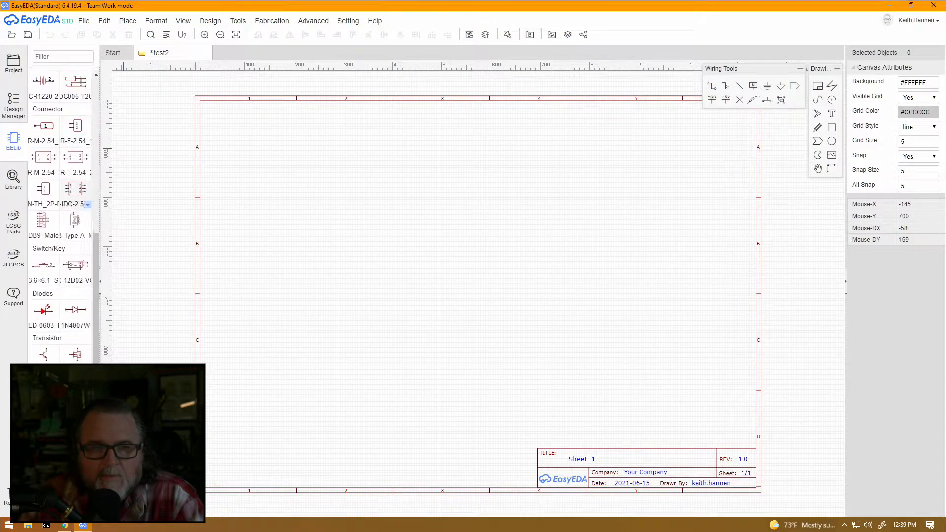
scroll("up", 3)
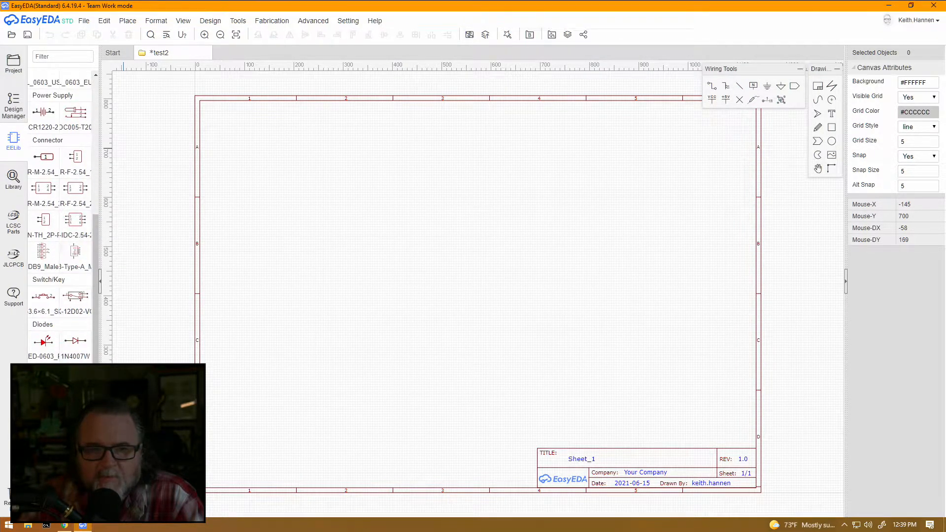
scroll("up", 3)
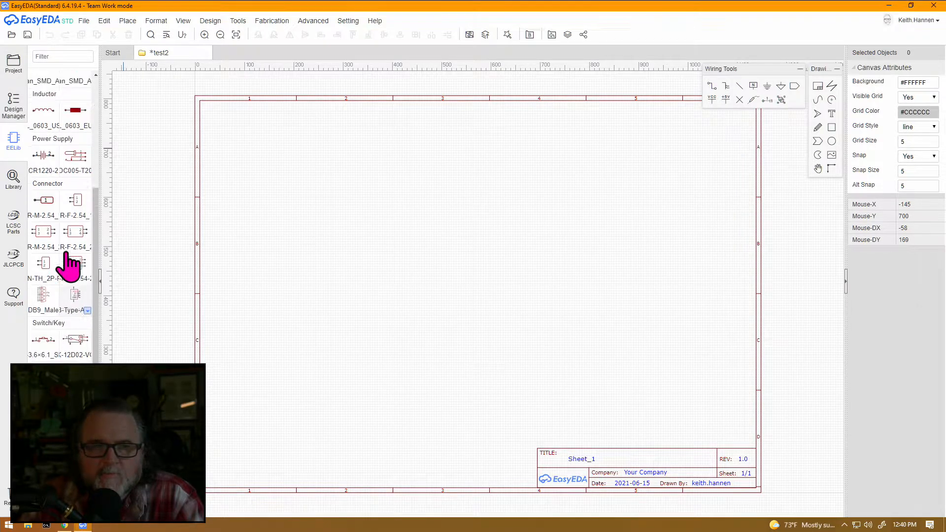
scroll("up", 3)
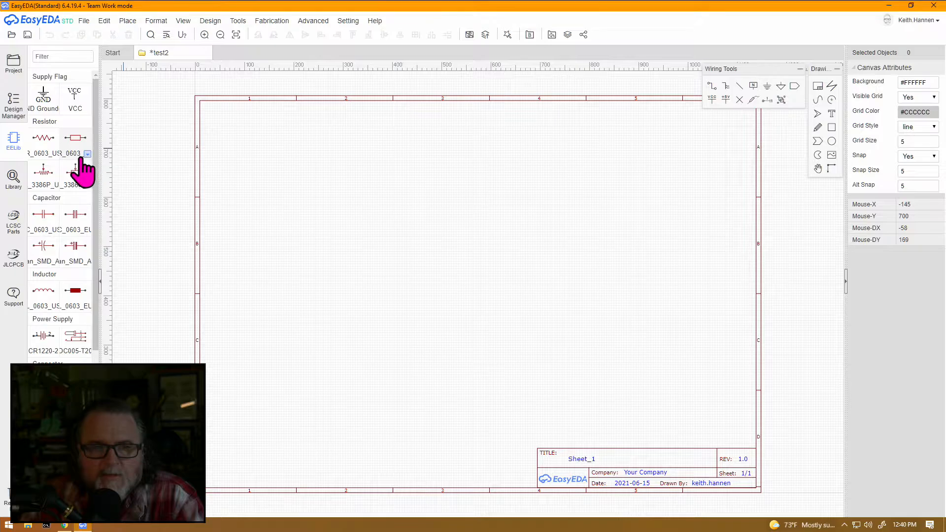
left_click(86, 154)
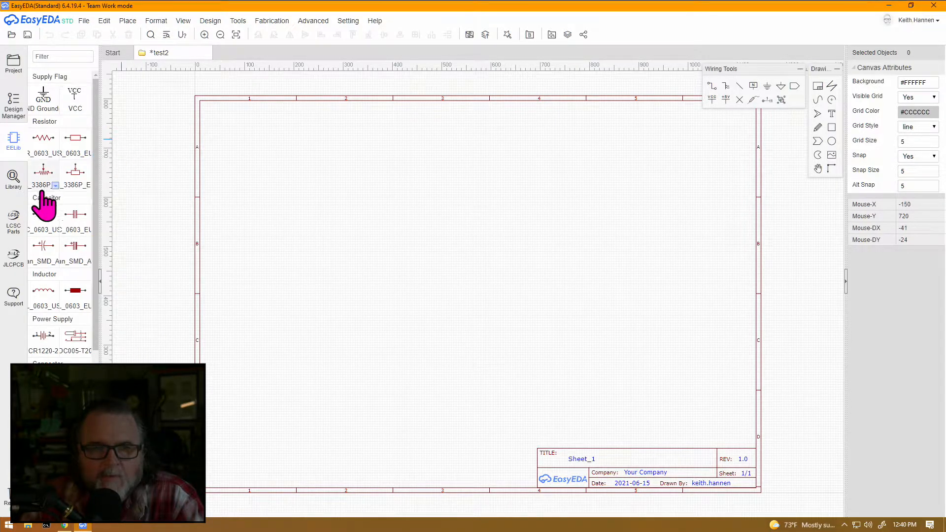
scroll("down", 3)
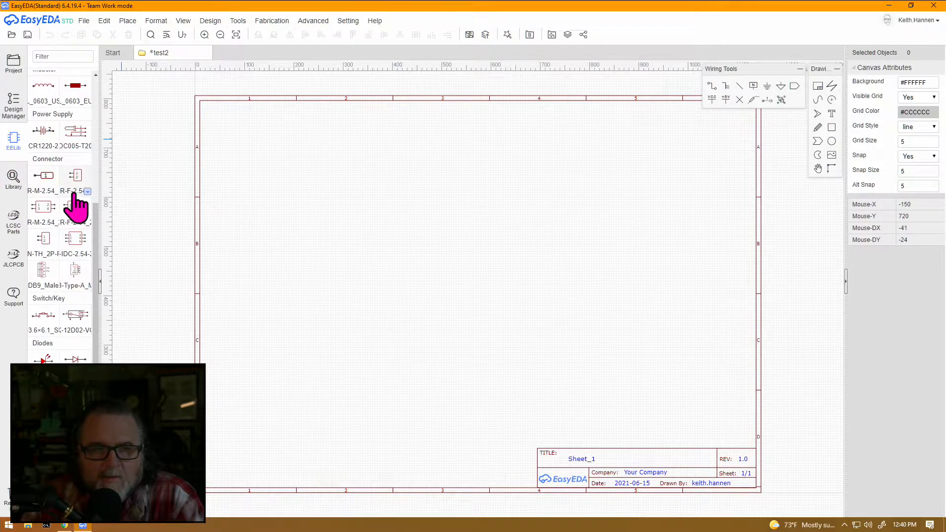
scroll("down", 3)
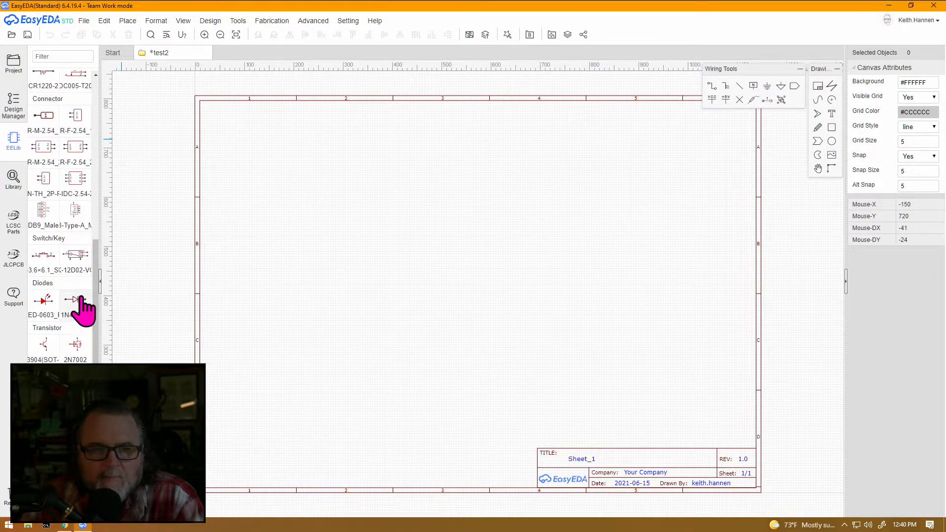
left_click(75, 299)
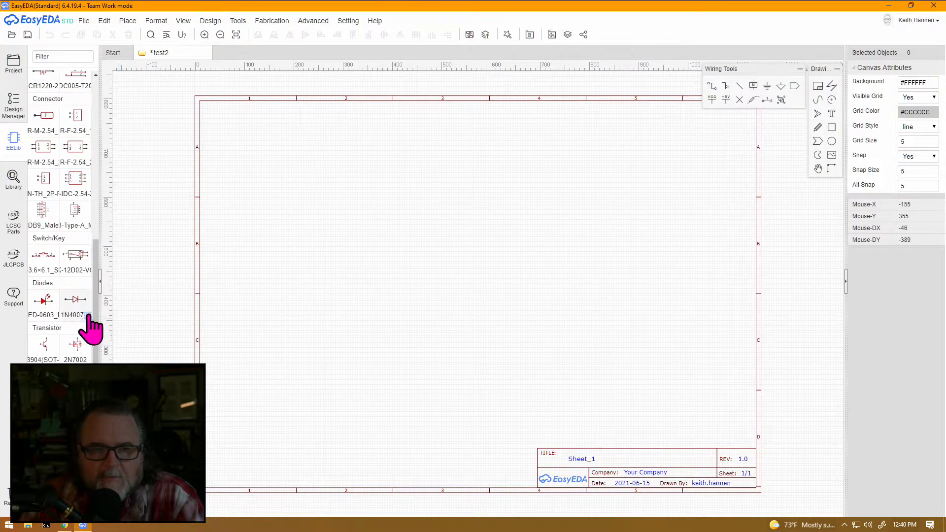
left_click(85, 314)
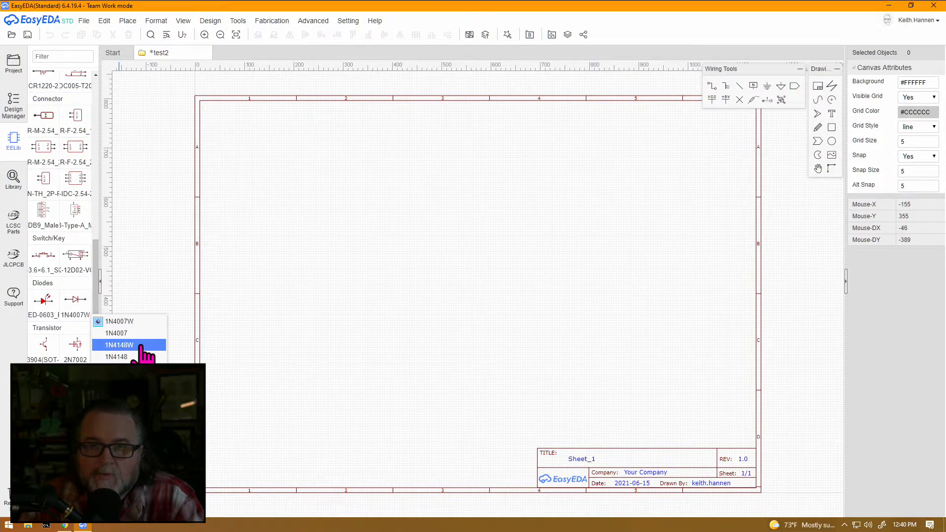
mouse_move(136, 333)
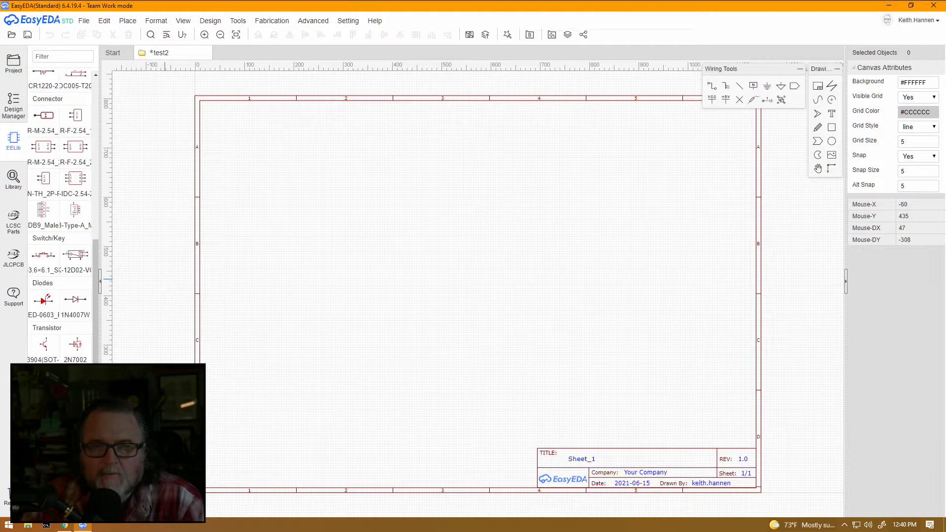
mouse_move(145, 160)
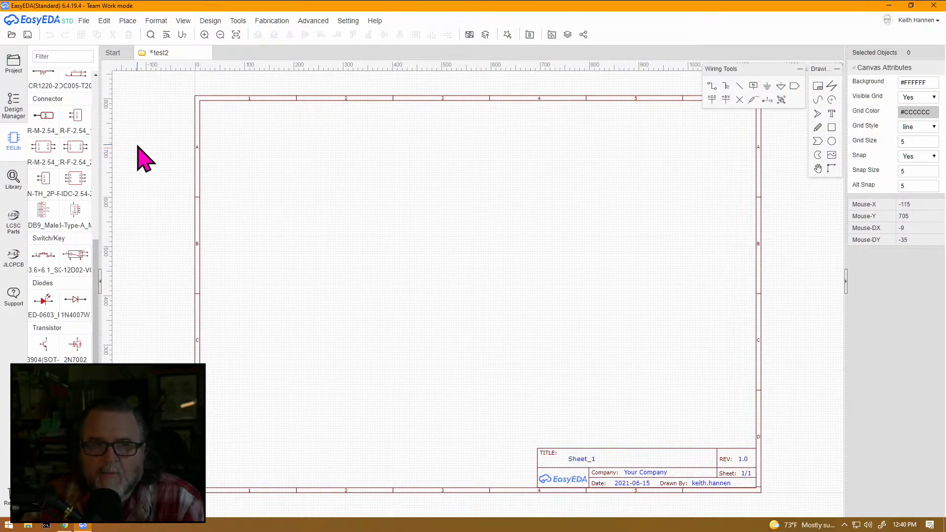
mouse_move(117, 166)
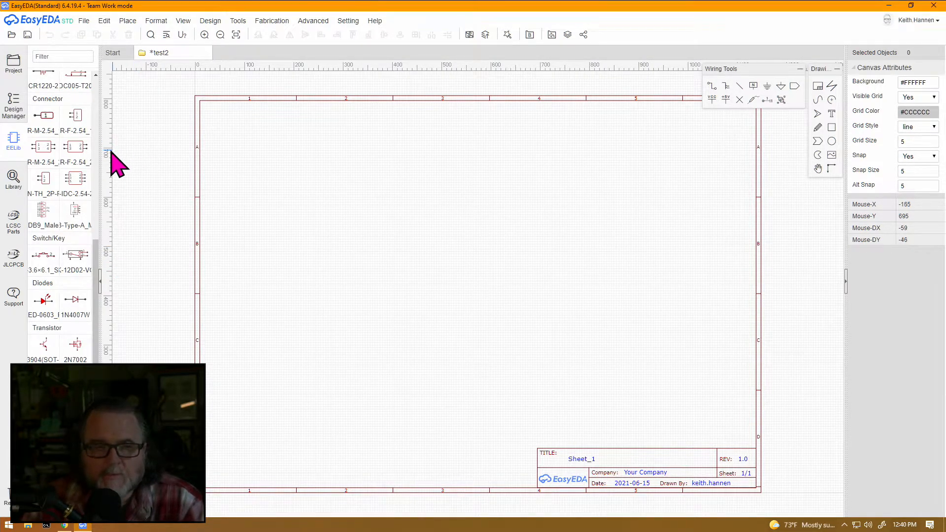
mouse_move(51, 197)
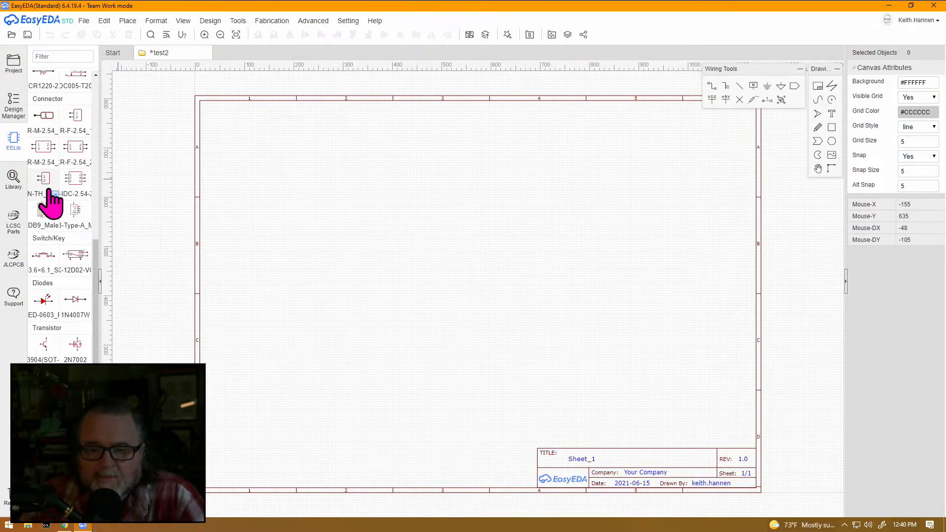
Step: Bring up the Library search window from the left sidebar
left_click(13, 179)
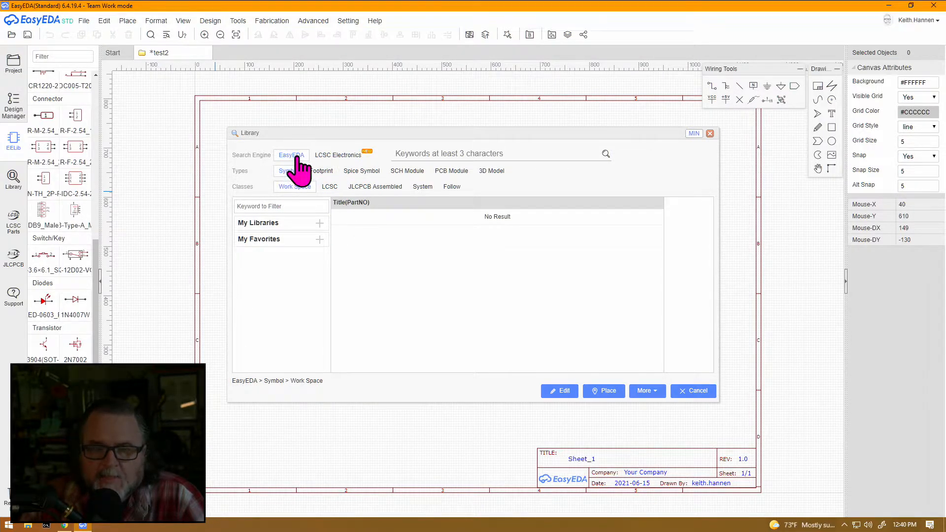
mouse_move(346, 162)
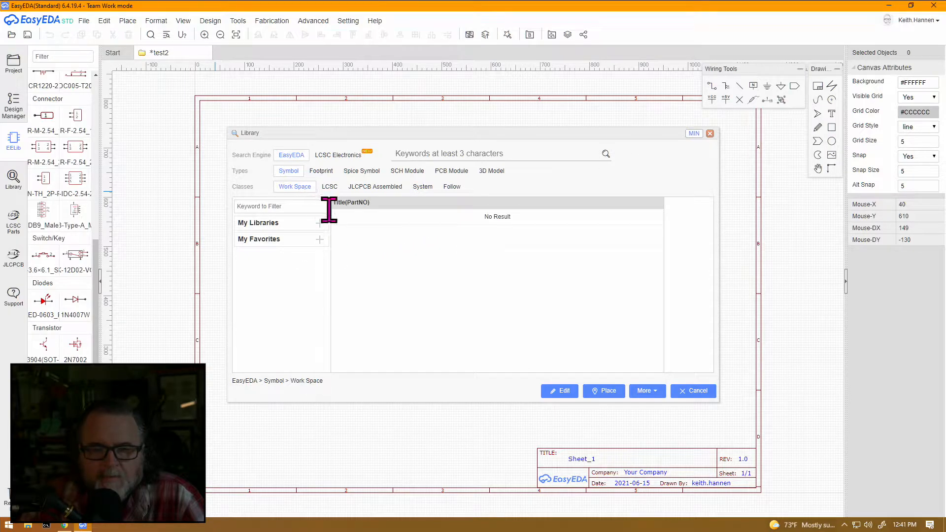
mouse_move(449, 178)
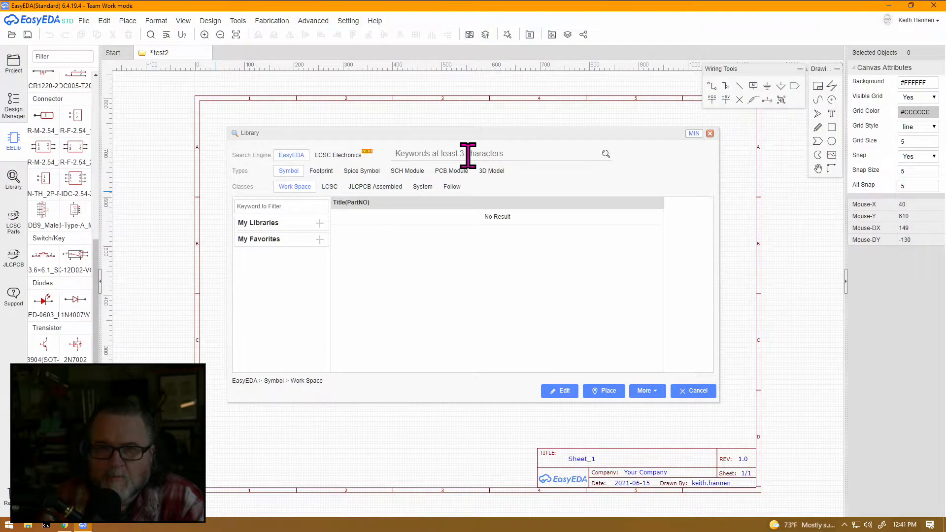
Step: Search the symbol library for 'pro micro'
type("pro")
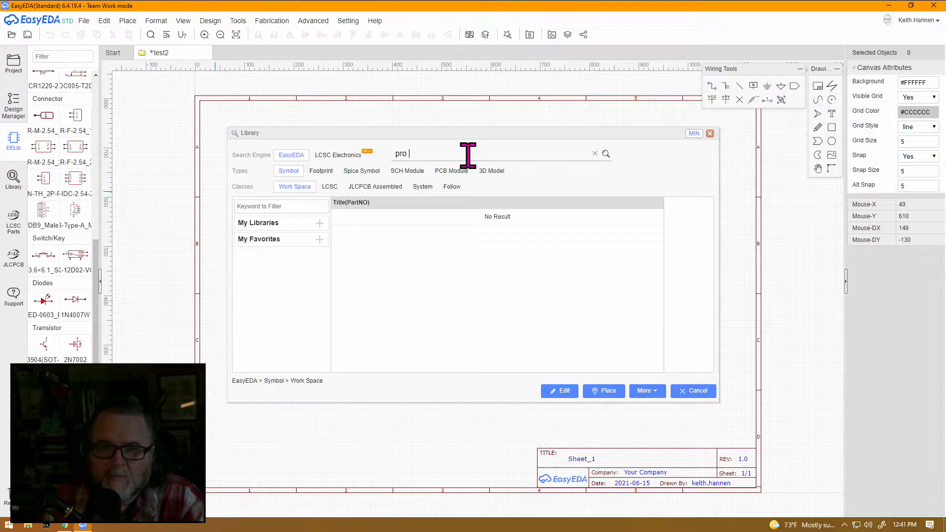
type("micro")
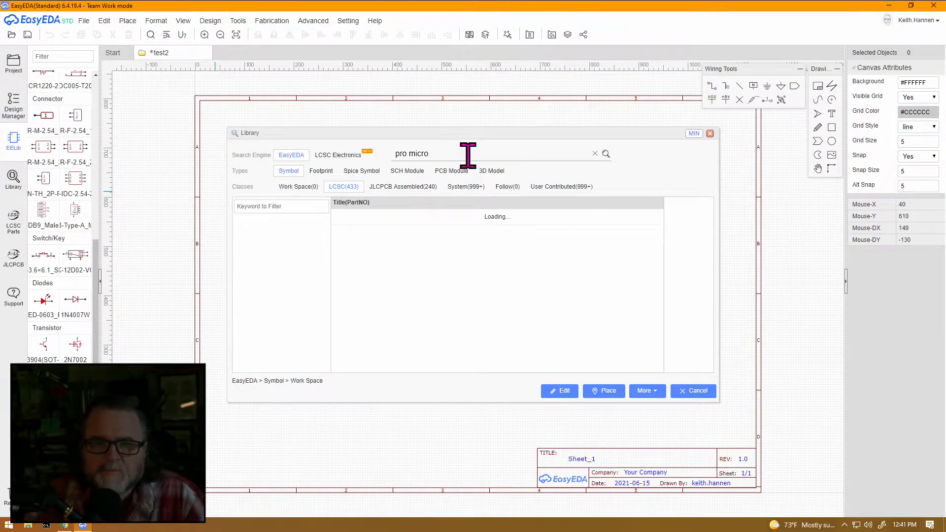
left_click(606, 154)
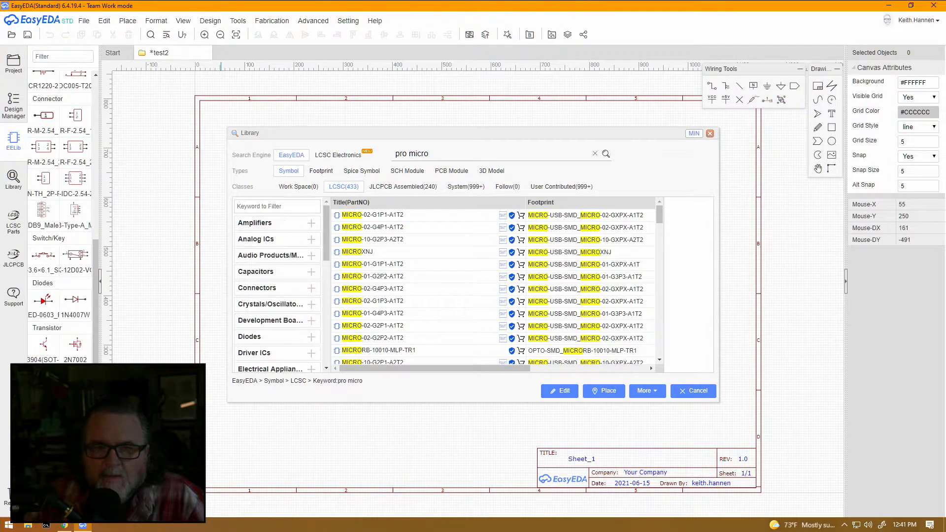
mouse_move(355, 235)
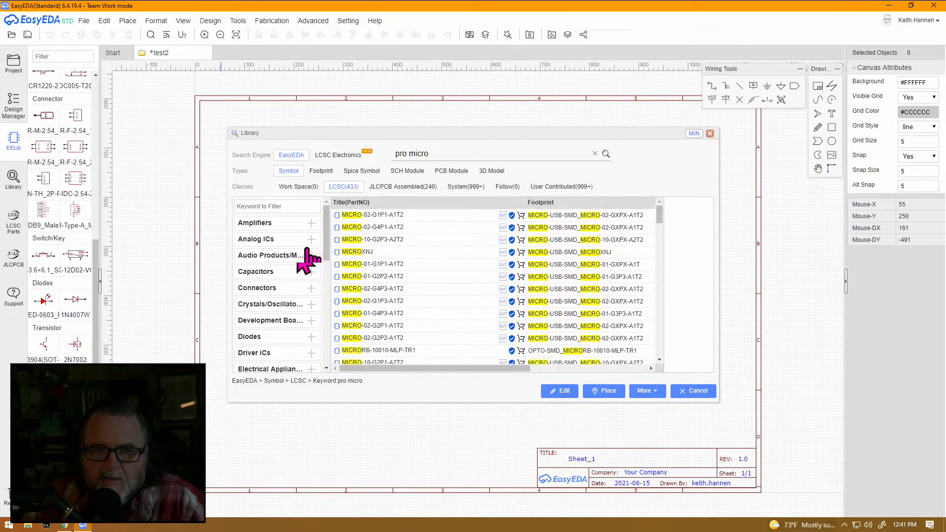
mouse_move(292, 253)
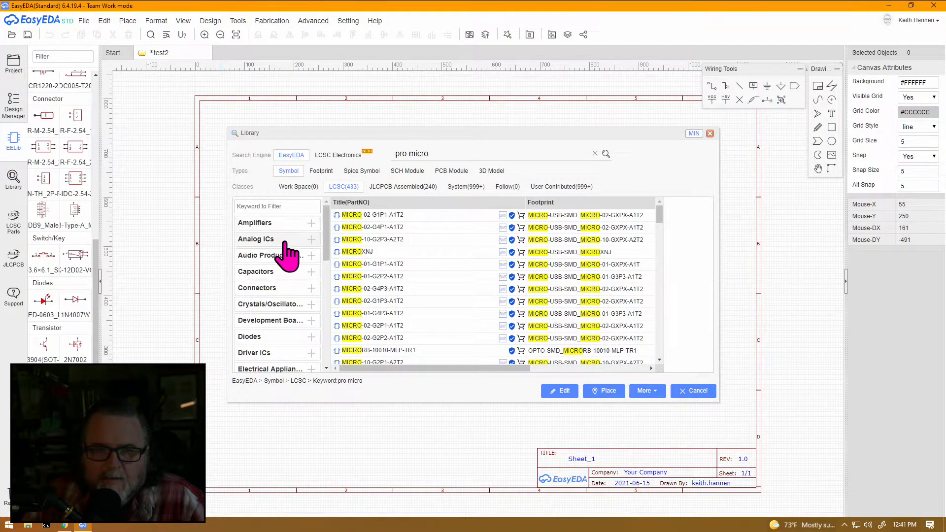
mouse_move(284, 362)
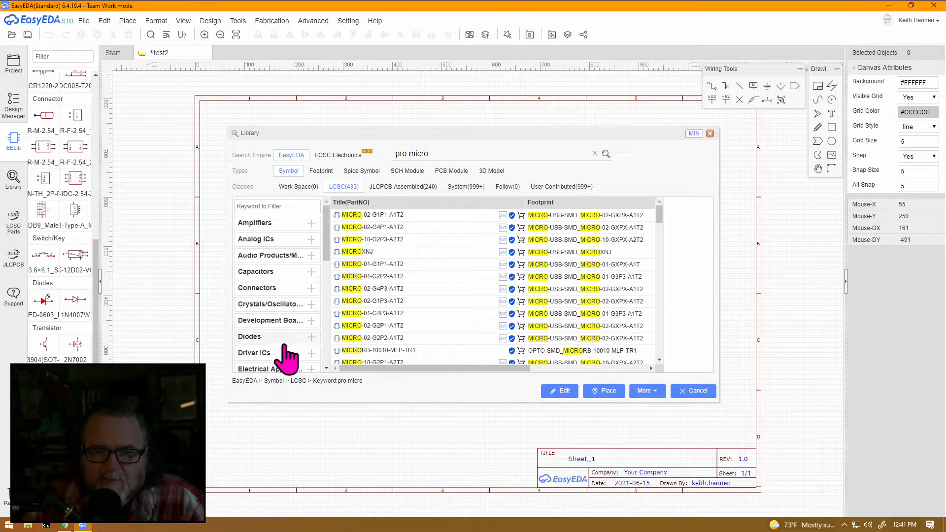
mouse_move(359, 308)
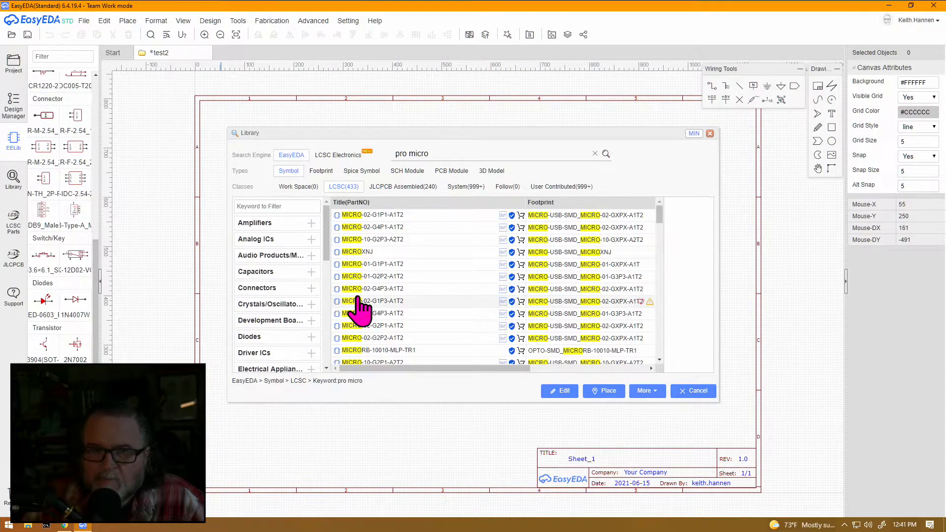
mouse_move(356, 228)
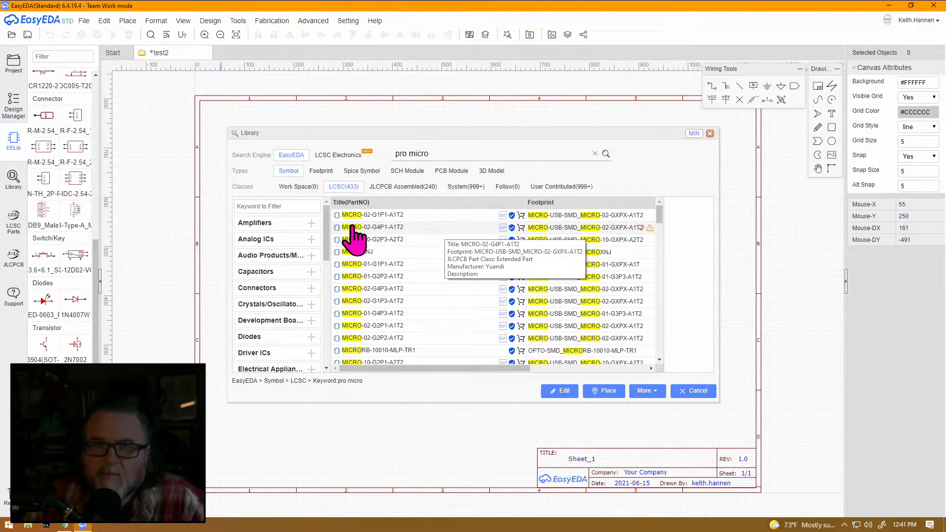
mouse_move(563, 190)
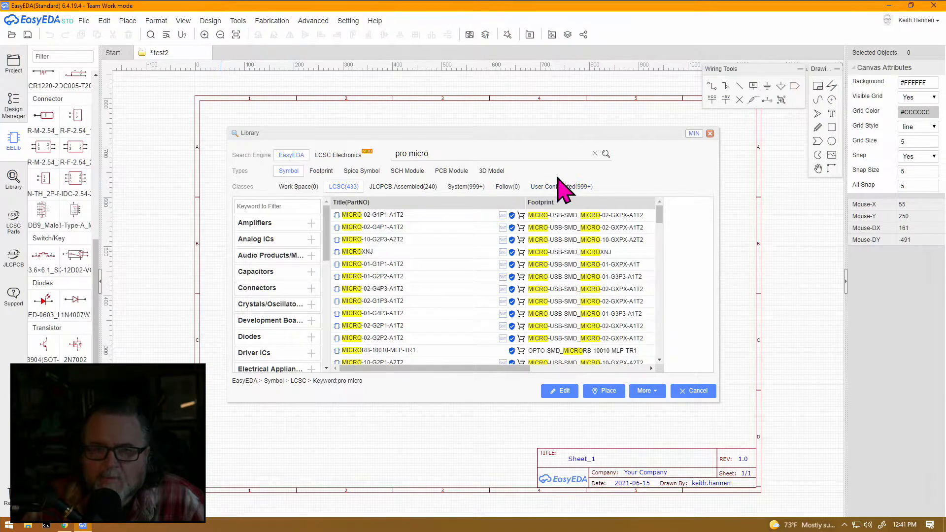
Step: Switch to User Contributed results and preview the first Pro Micro symbol
left_click(560, 186)
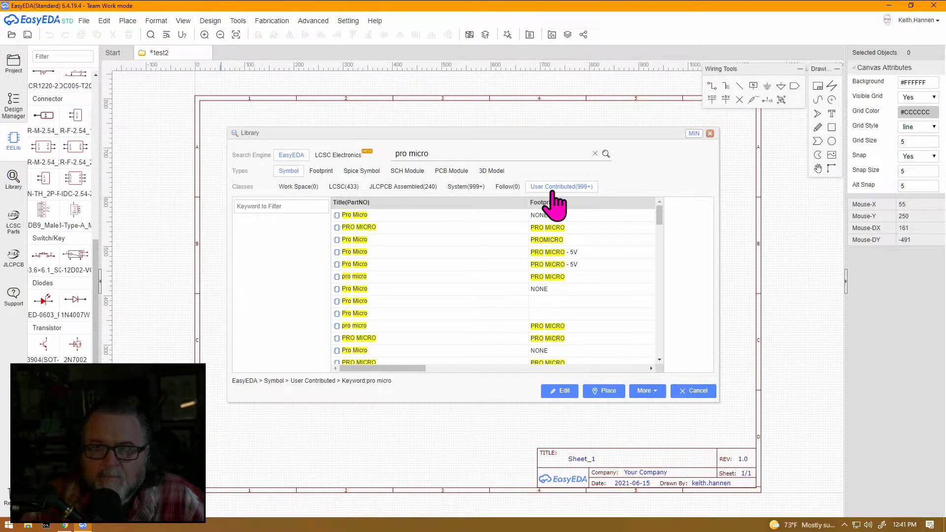
mouse_move(504, 220)
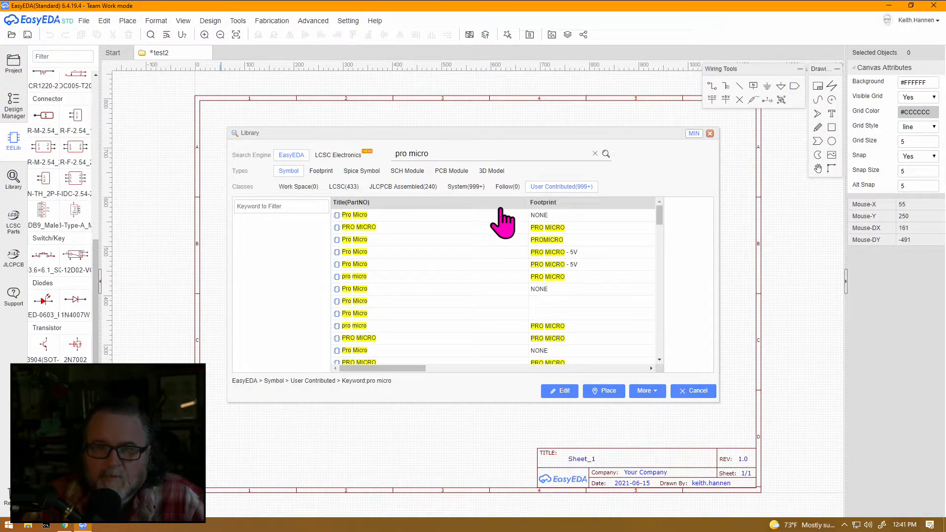
mouse_move(479, 131)
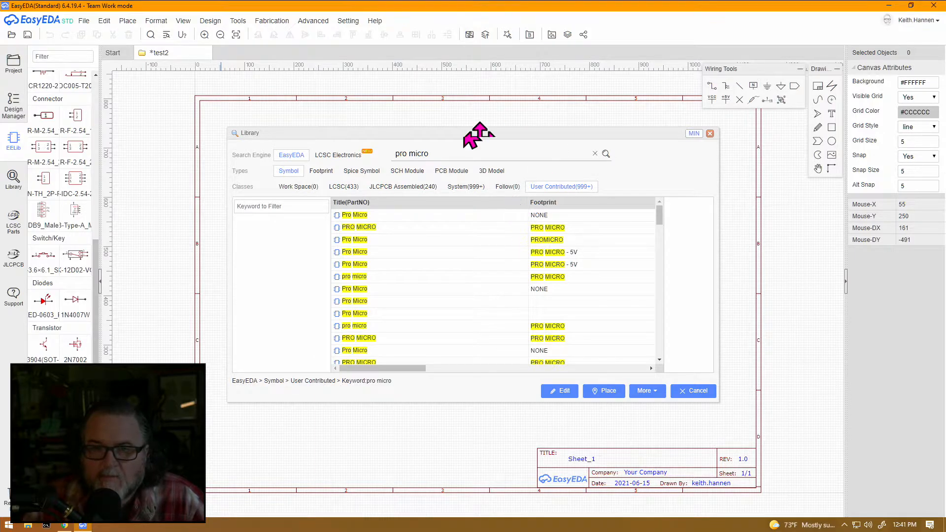
mouse_move(440, 236)
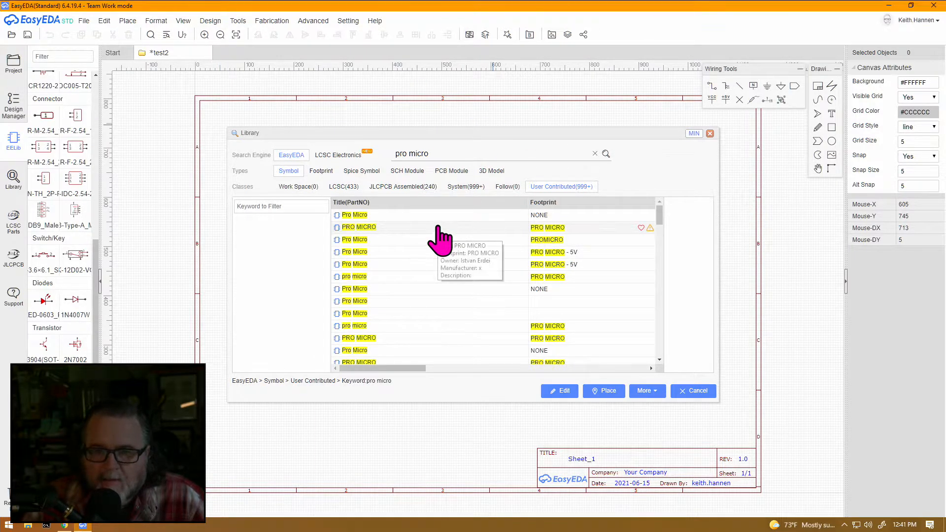
mouse_move(386, 244)
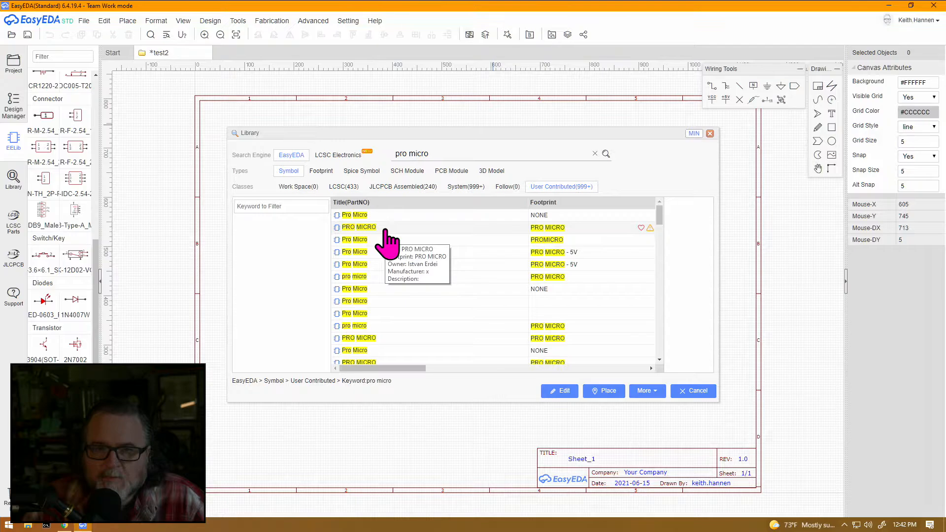
left_click(354, 215)
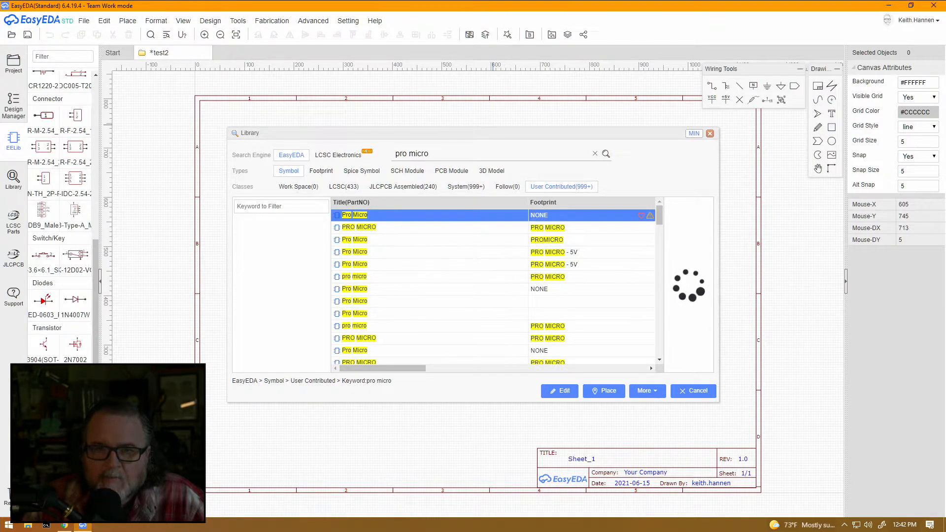
left_click(354, 215)
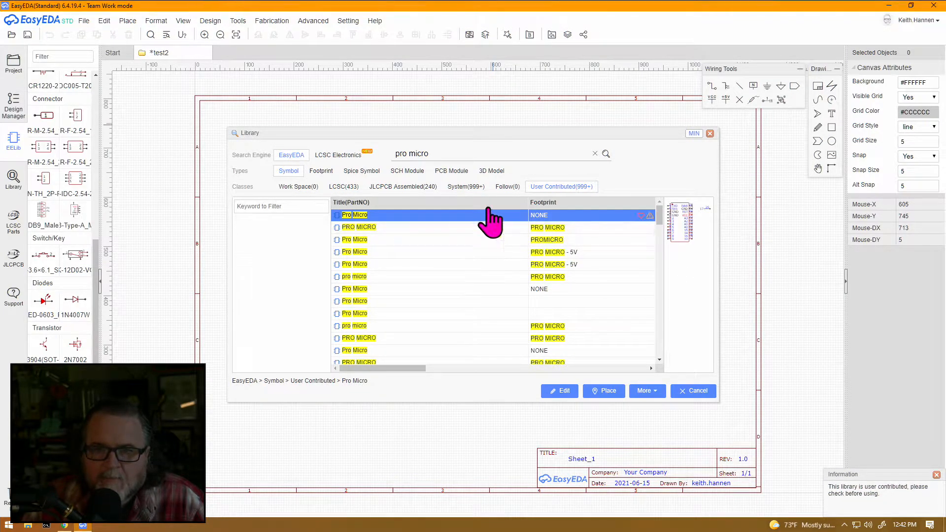
mouse_move(691, 224)
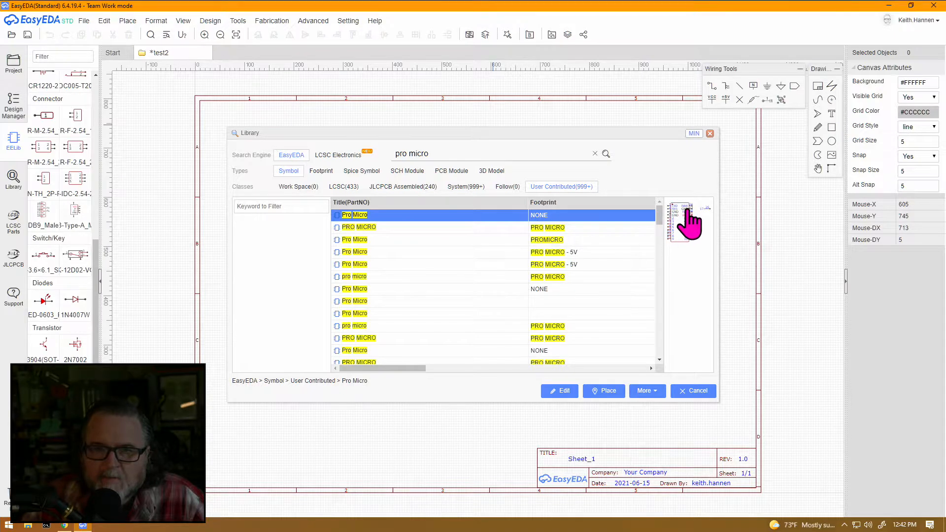
mouse_move(711, 283)
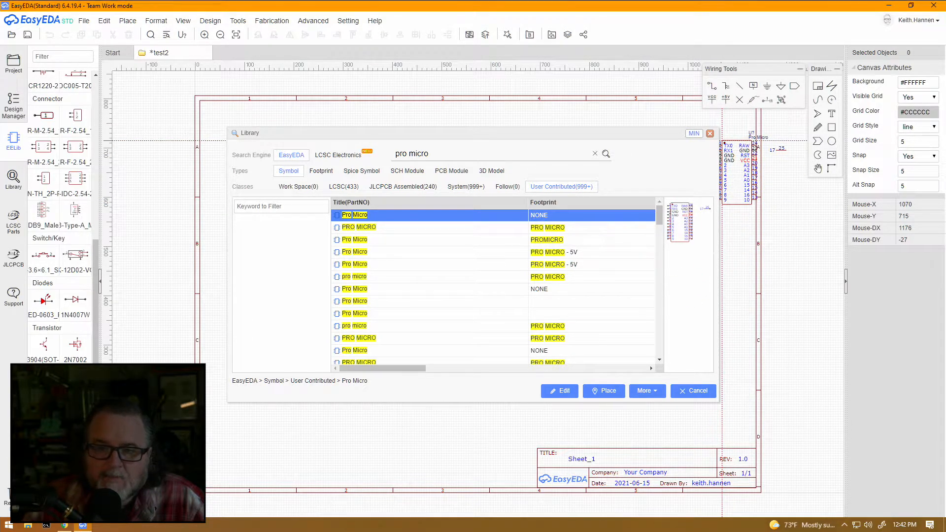
mouse_move(597, 256)
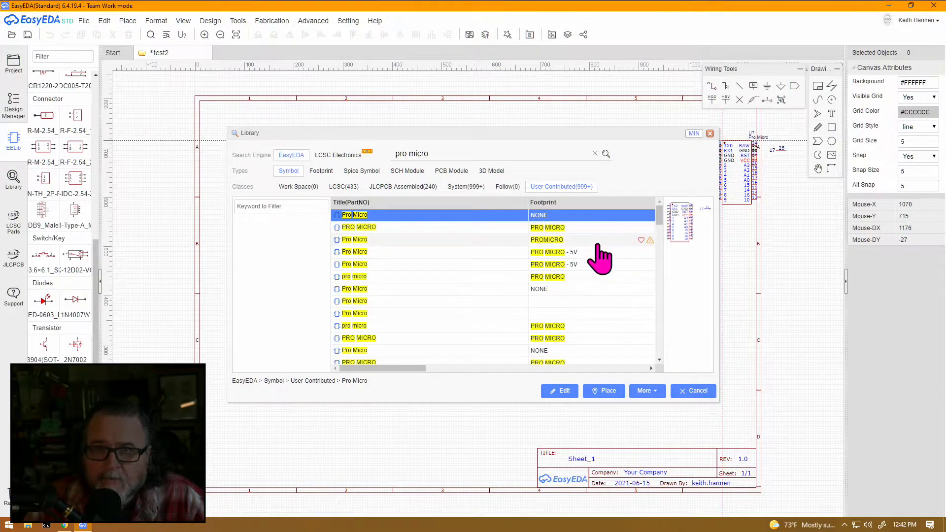
Step: Preview the PRO MICRO part, then the Pro Micro with the PROMICRO footprint
left_click(359, 226)
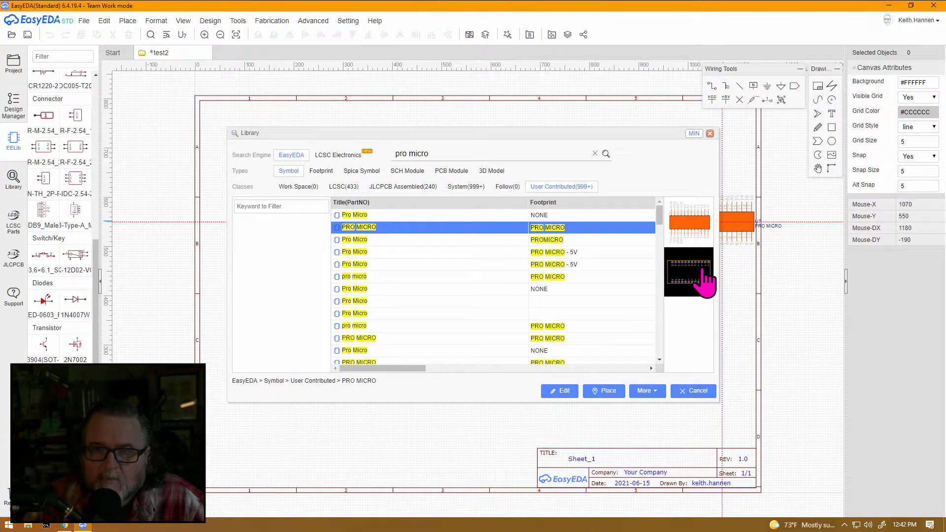
mouse_move(615, 280)
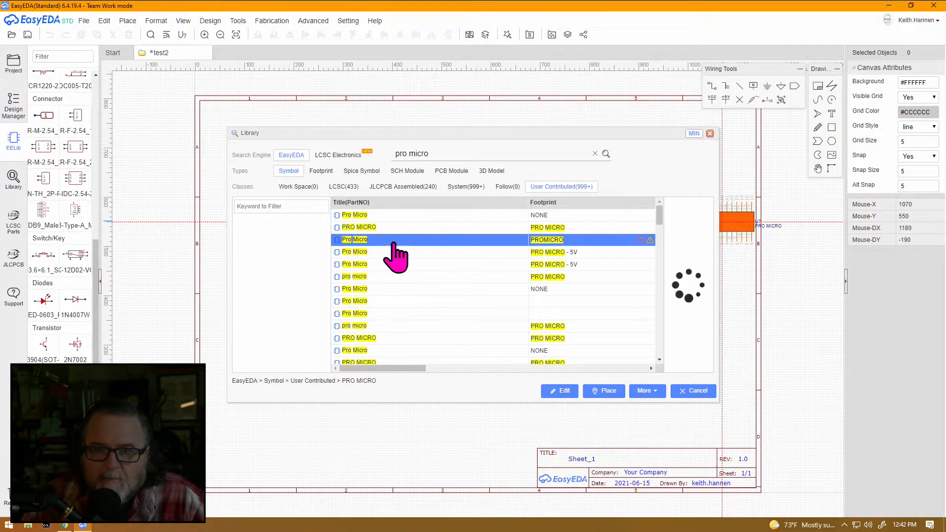
left_click(354, 239)
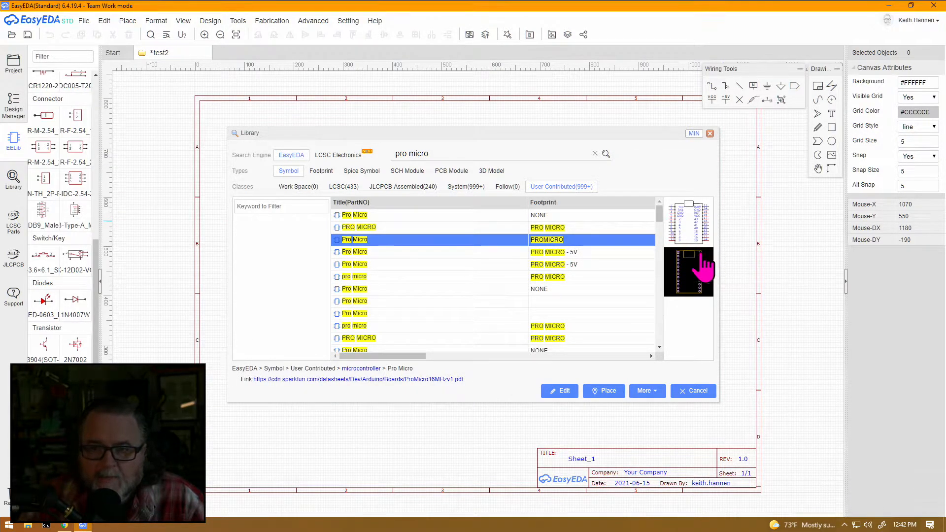
mouse_move(679, 284)
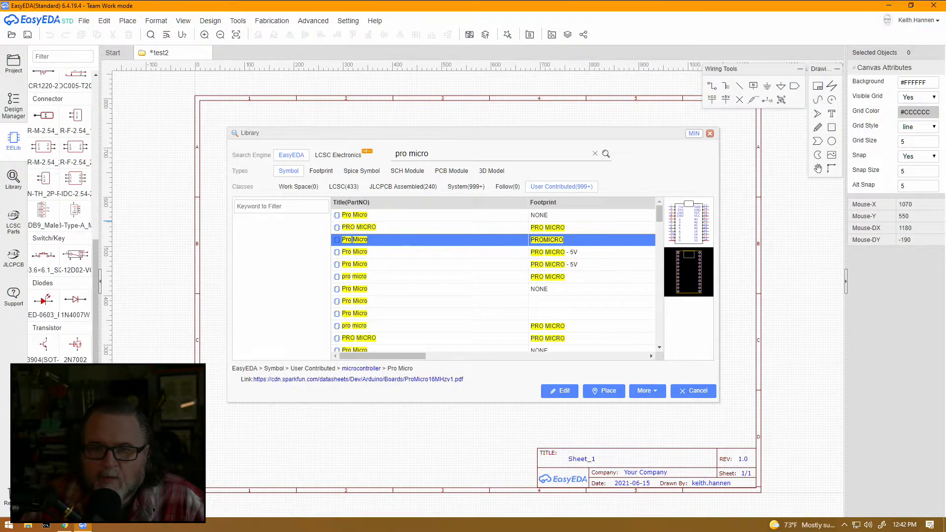
mouse_move(693, 299)
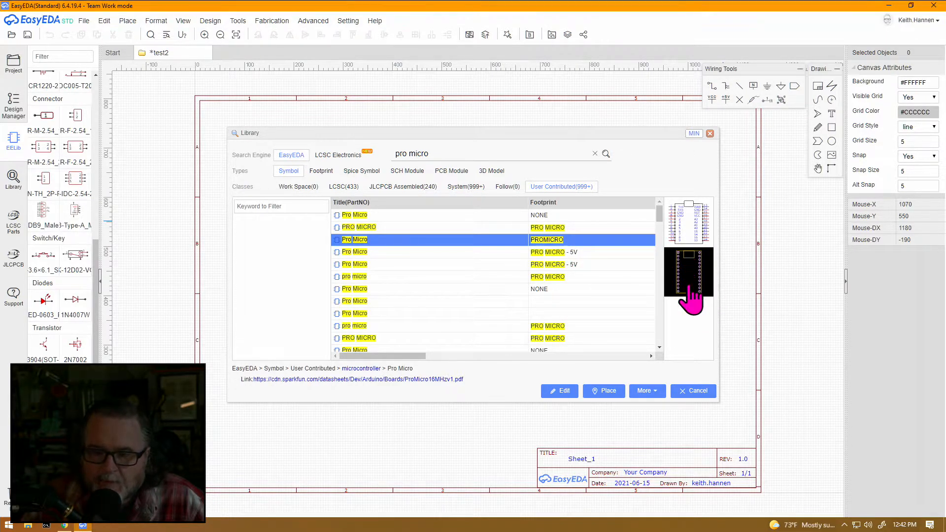
mouse_move(694, 265)
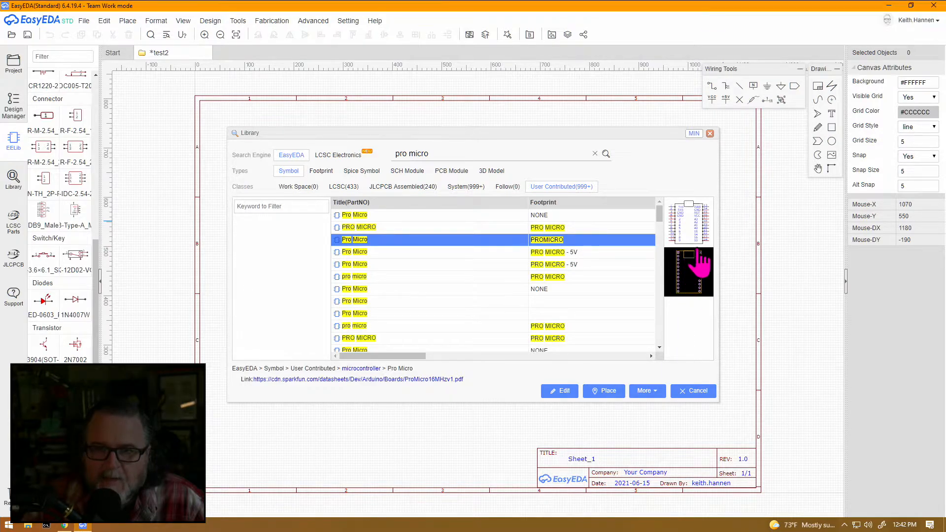
mouse_move(681, 287)
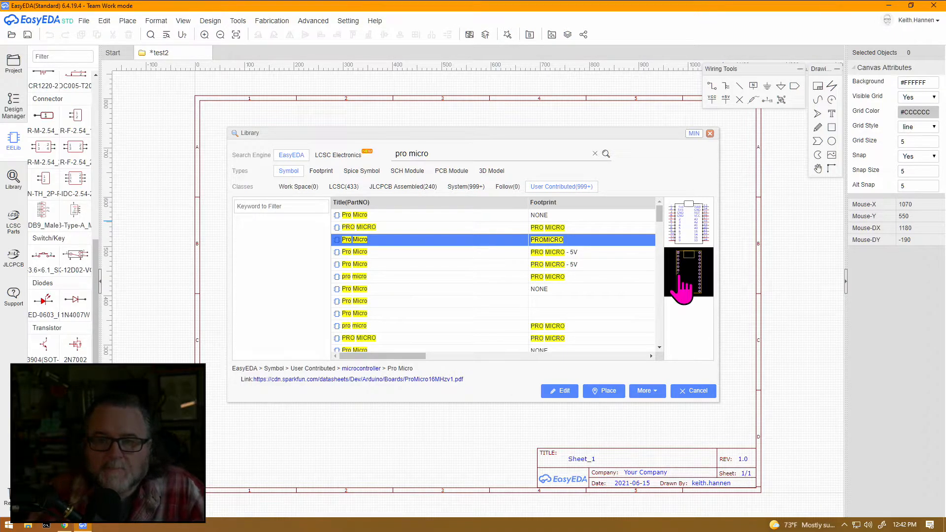
mouse_move(693, 241)
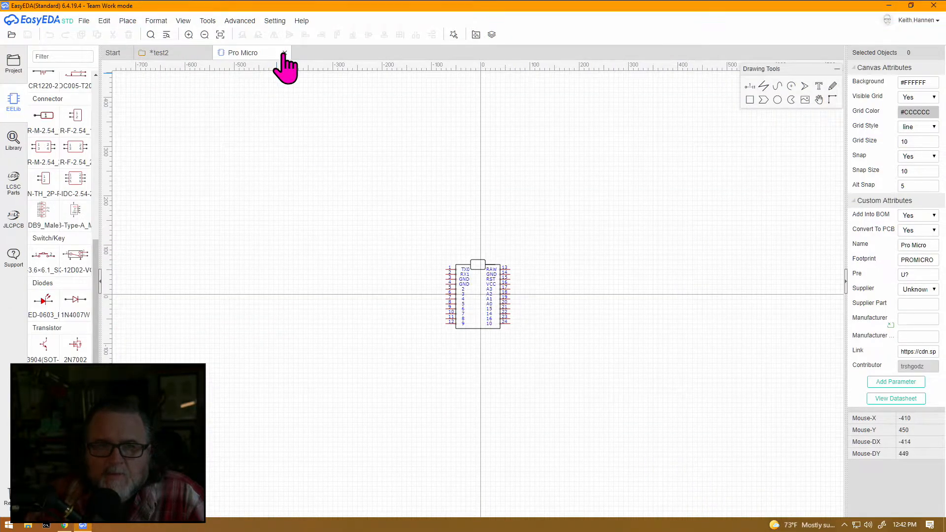
Step: View the PROMICRO Pro Micro symbol in its own editor tab
left_click(283, 53)
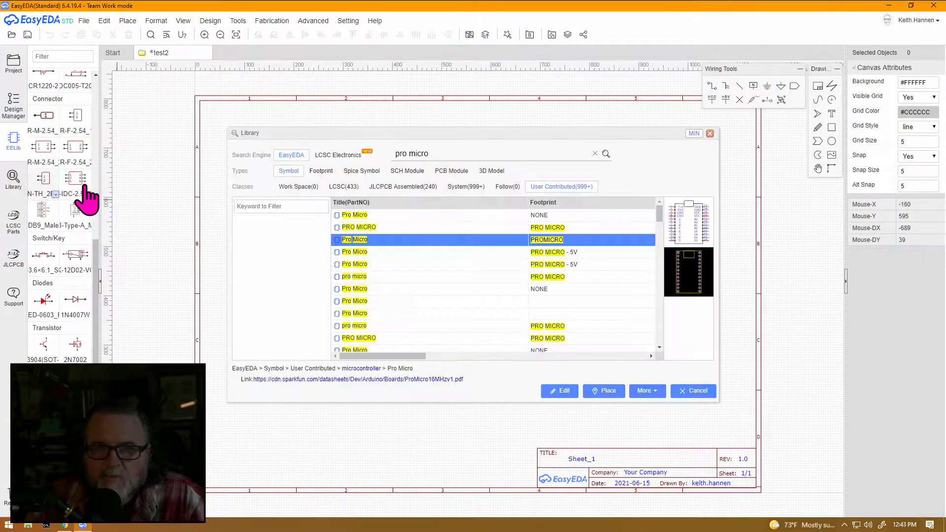
mouse_move(594, 371)
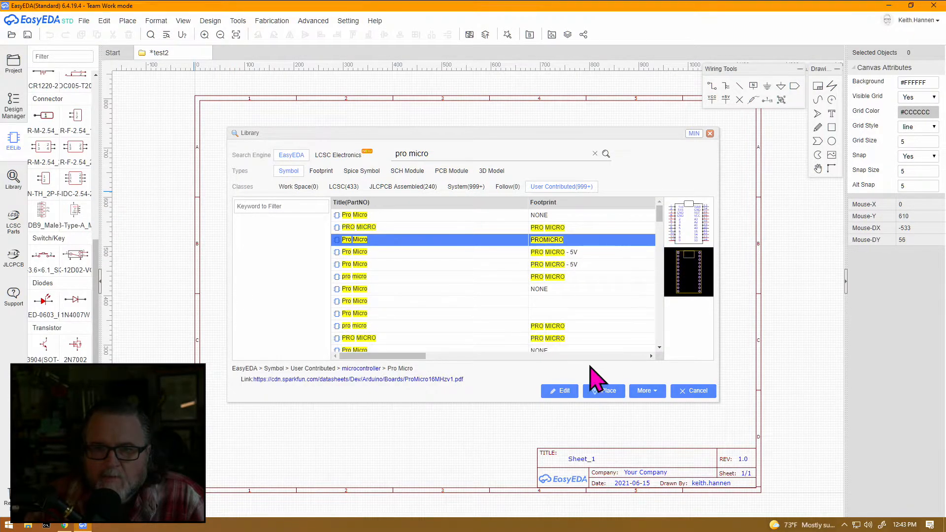
Step: Place the chosen PROMICRO Pro Micro symbol onto the sheet
left_click(603, 392)
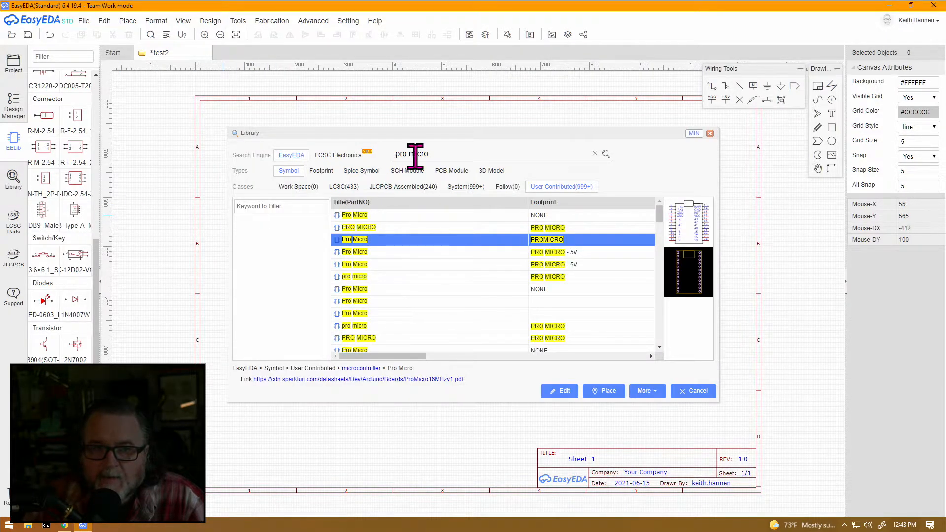
Step: Replace the search term with 'cherry mx' and search for switch symbols
triple_click(410, 154)
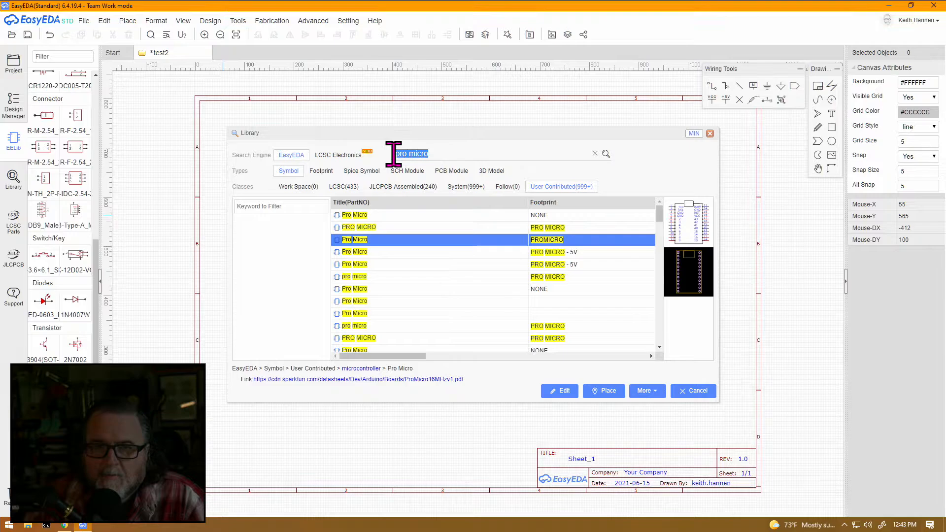
type("cherry mx")
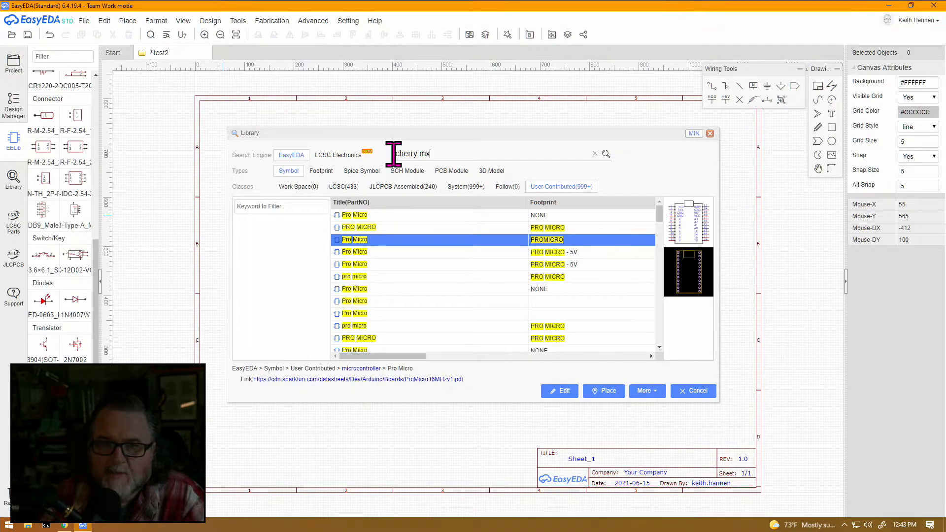
left_click(606, 154)
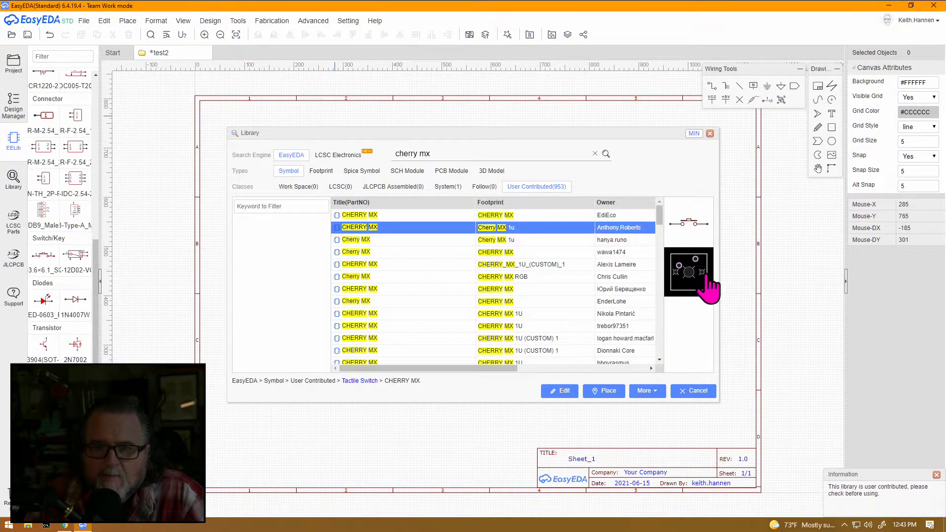
mouse_move(688, 272)
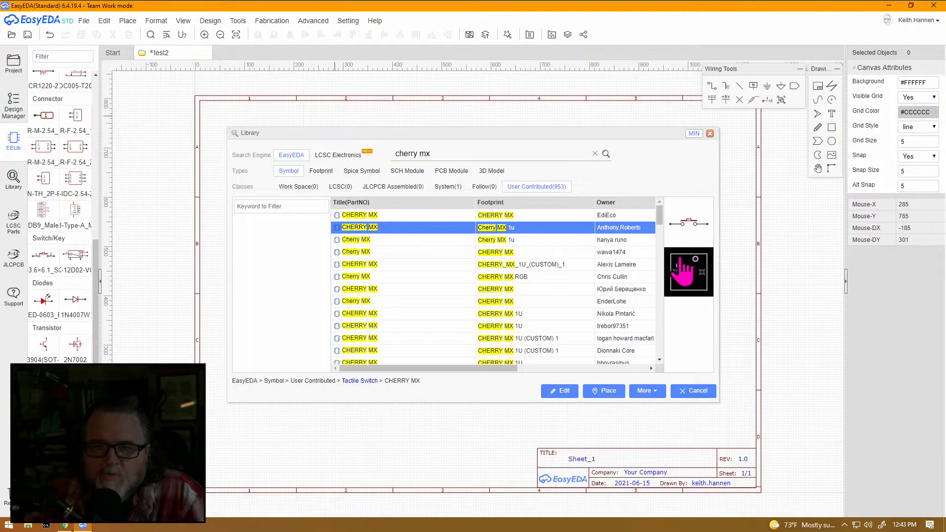
mouse_move(696, 295)
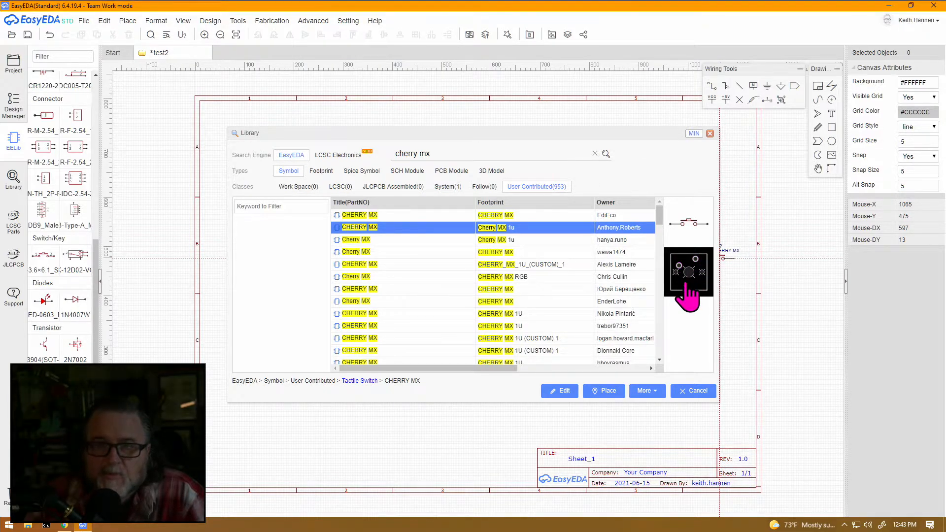
mouse_move(688, 265)
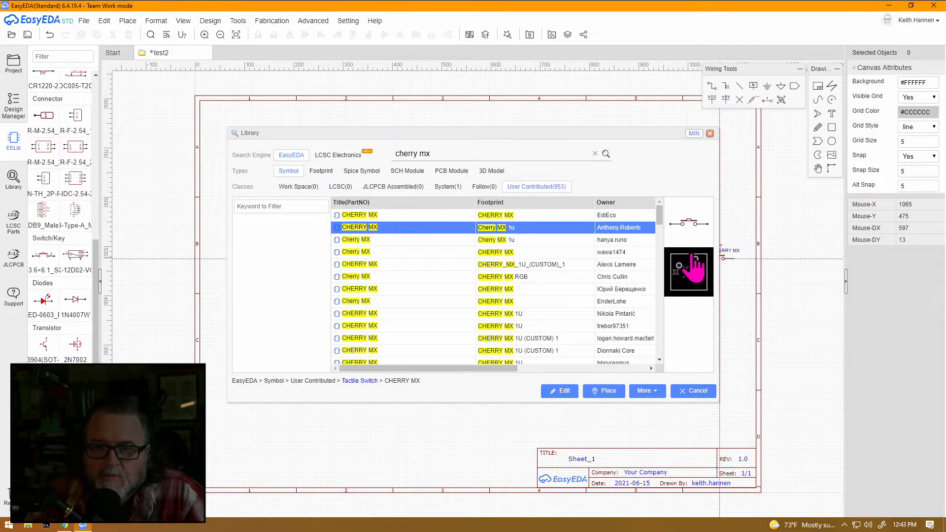
mouse_move(697, 284)
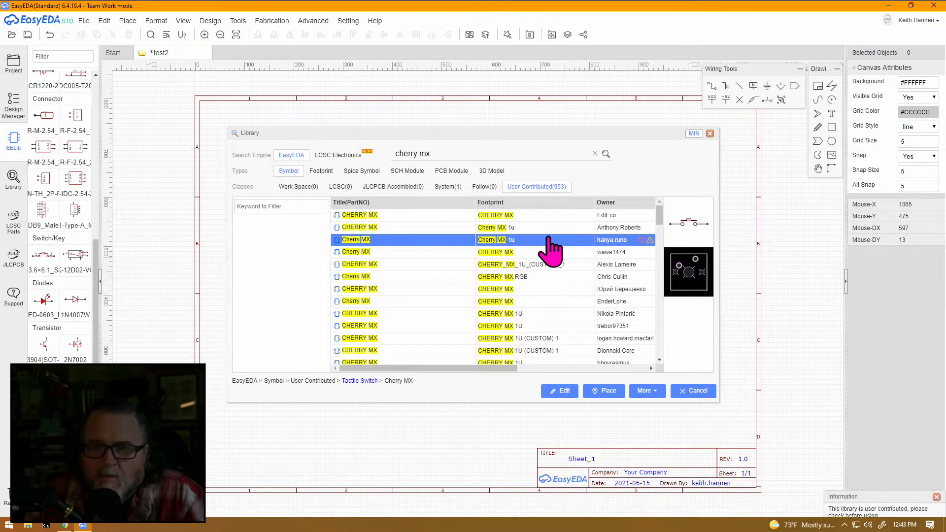
Step: Preview another Cherry MX switch result with a plain CHERRY MX footprint
left_click(423, 253)
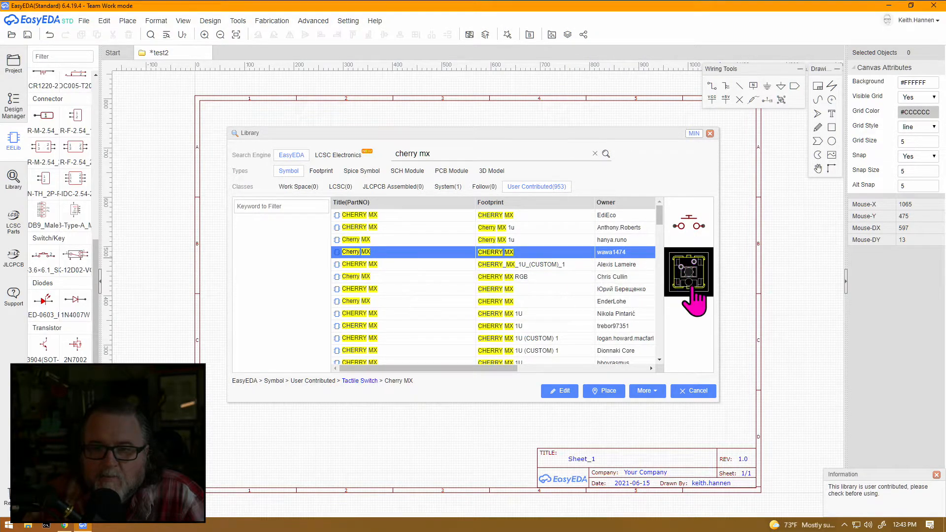
mouse_move(561, 265)
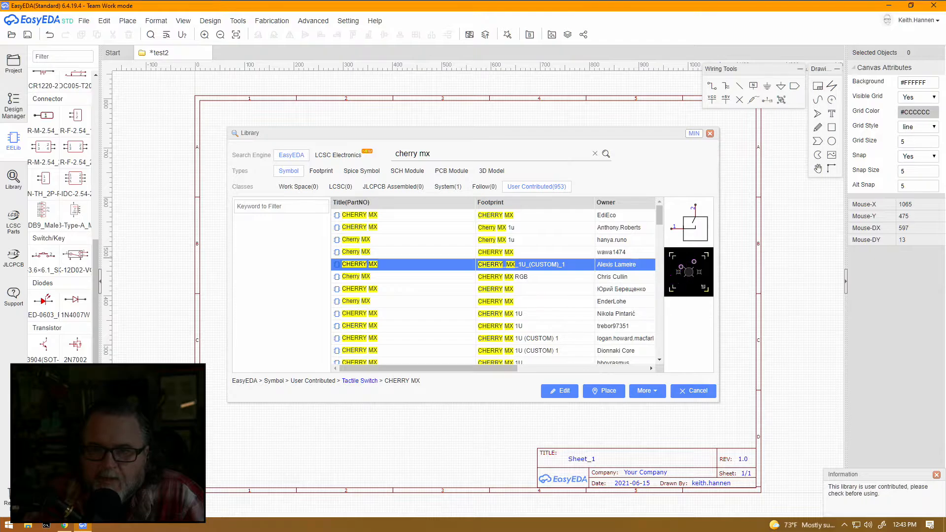
mouse_move(674, 302)
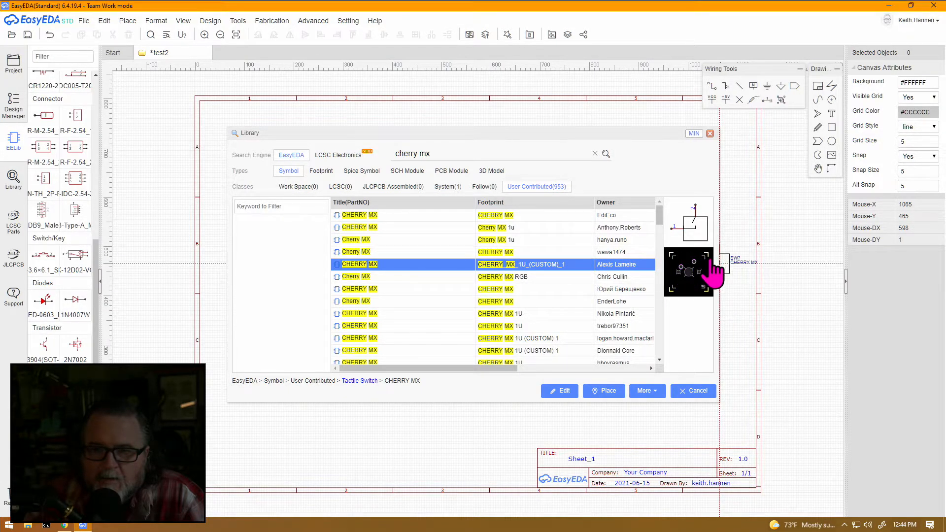
mouse_move(673, 272)
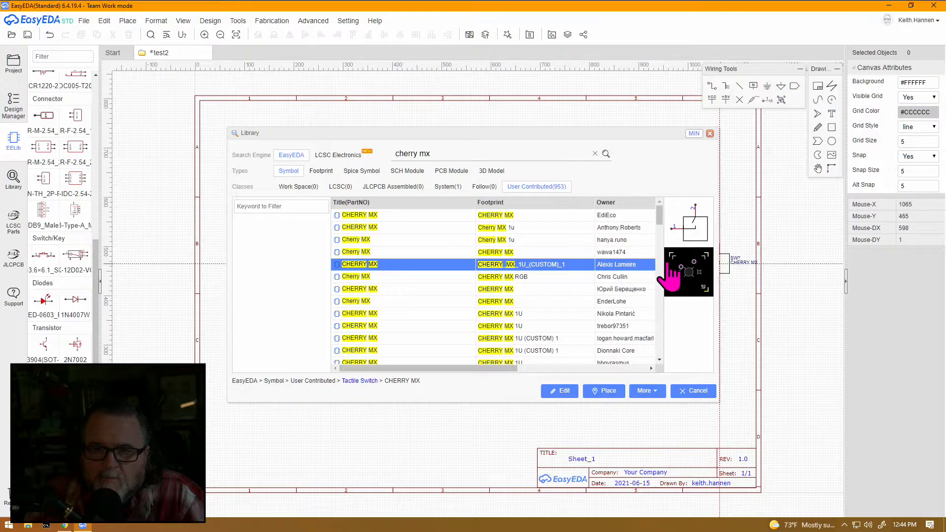
mouse_move(715, 284)
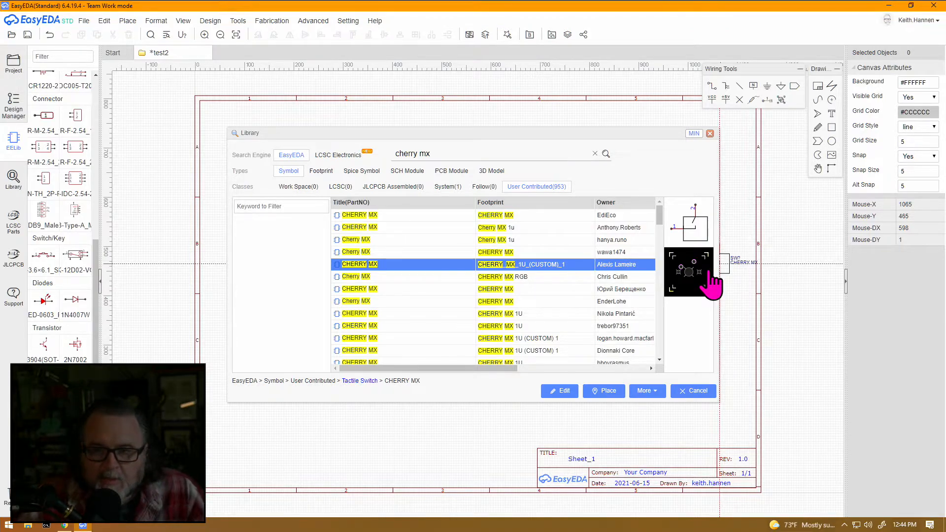
mouse_move(690, 284)
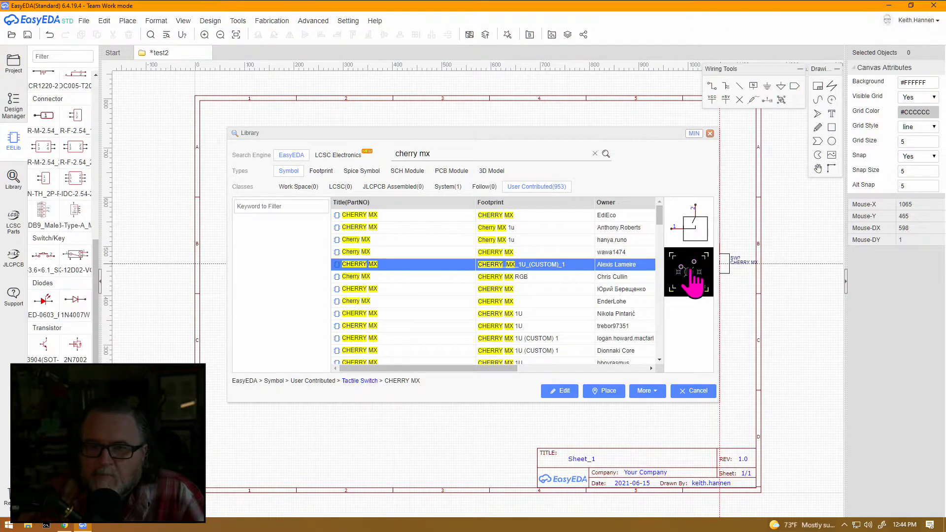
mouse_move(670, 283)
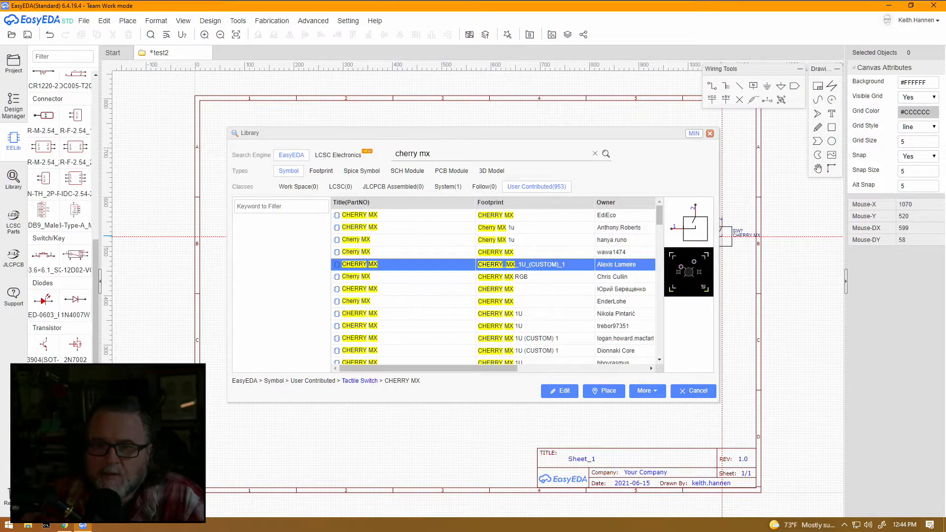
mouse_move(697, 227)
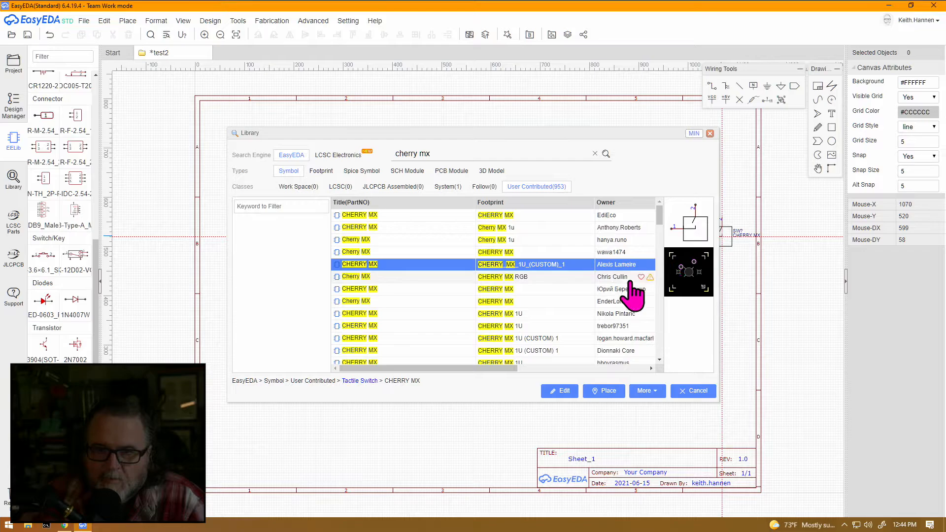
Step: Place Cherry MX switches K1 and K2 on the sheet beside the Pro Micro U1
left_click(494, 289)
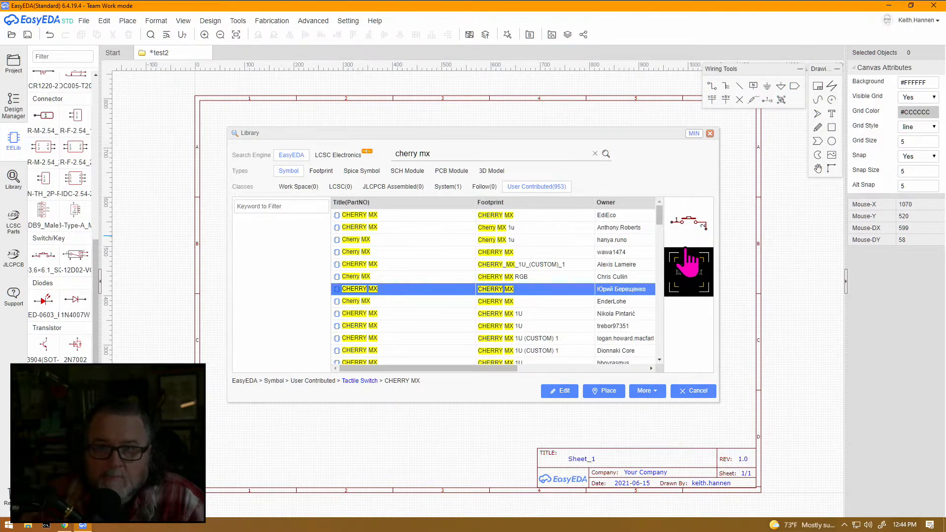
left_click(603, 390)
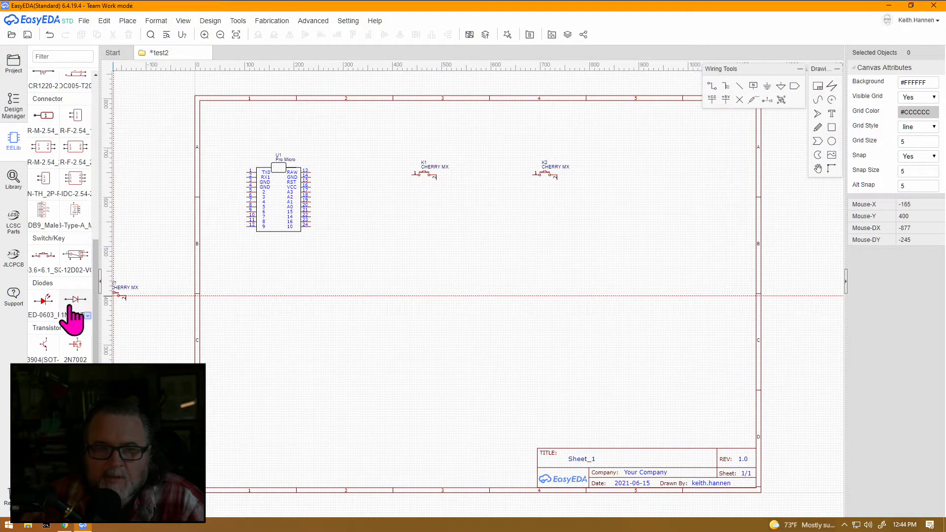
mouse_move(36, 162)
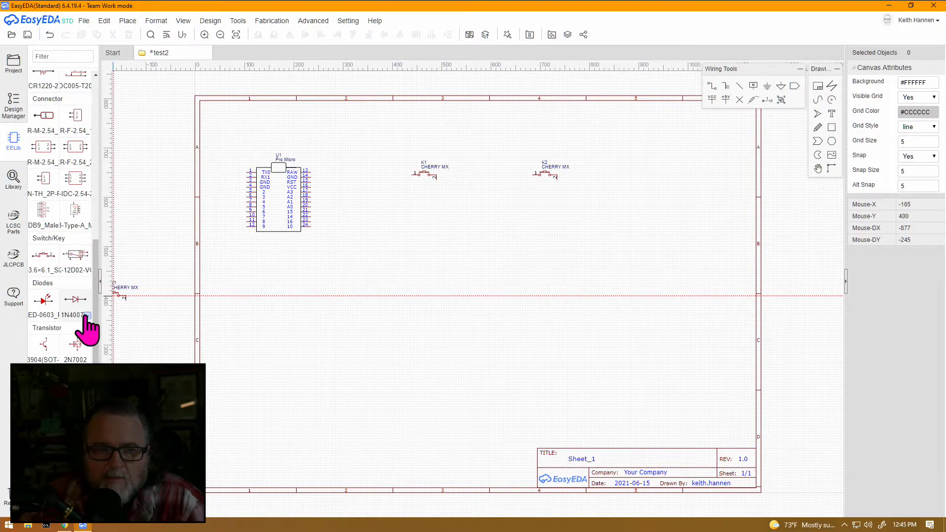
Step: Place a 1N4148 diode D1 from the Diodes library at K1's pin 2
left_click(87, 315)
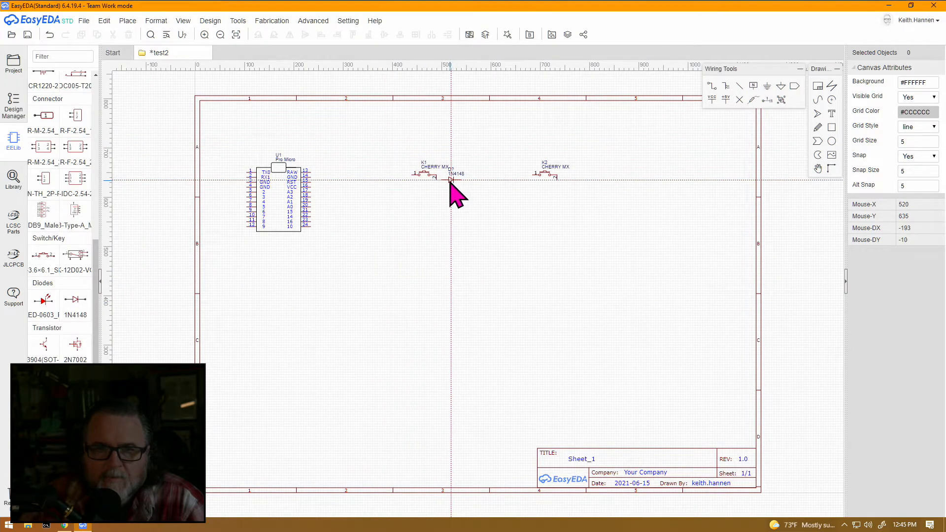
scroll("up", 3)
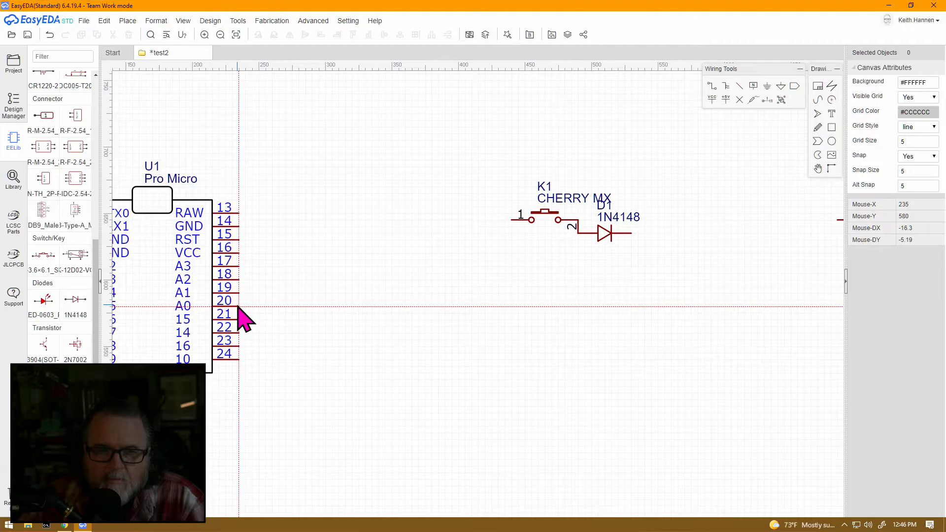
Step: Wire Pro Micro pin 20 to pin 1 of switch K1
left_click_drag(242, 307, 480, 256)
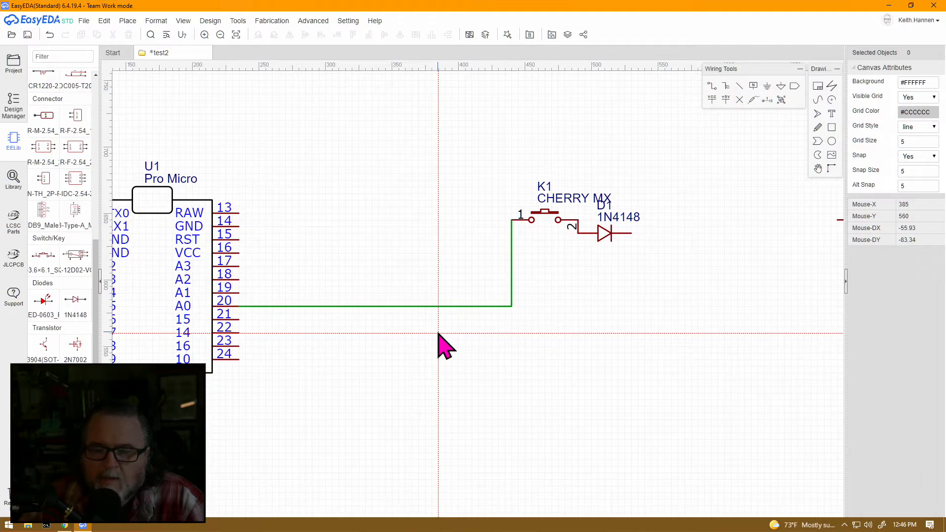
mouse_move(531, 220)
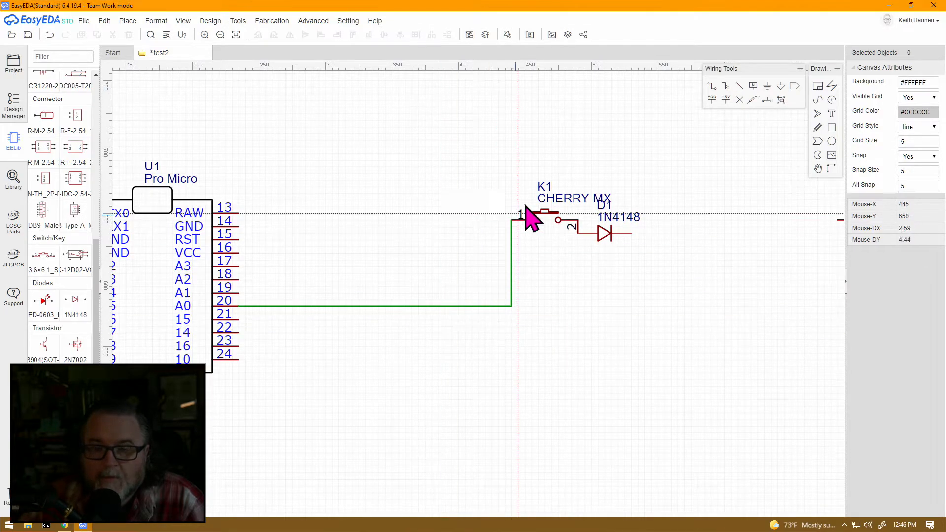
mouse_move(449, 270)
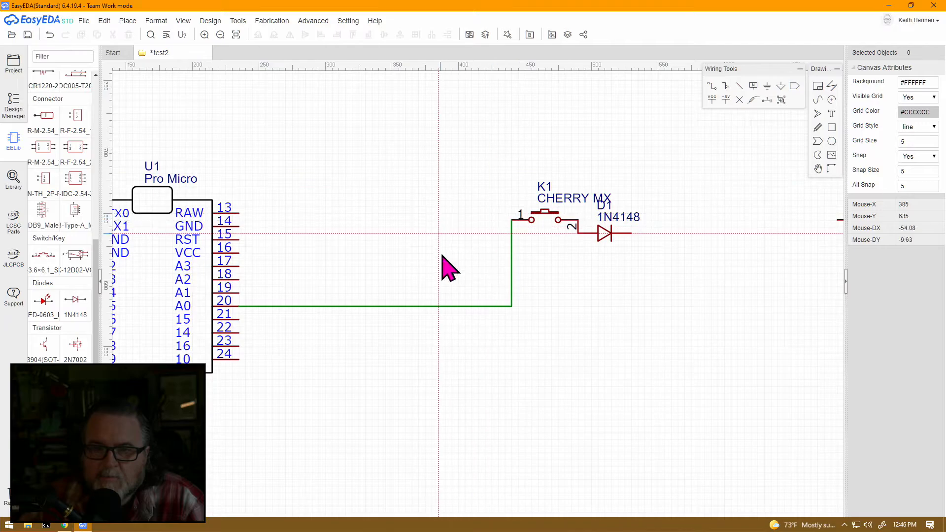
mouse_move(258, 311)
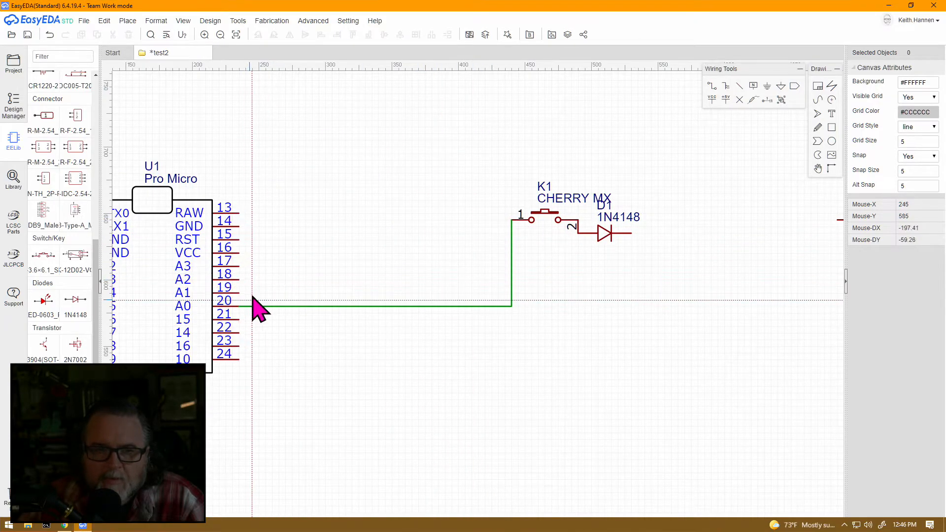
mouse_move(250, 307)
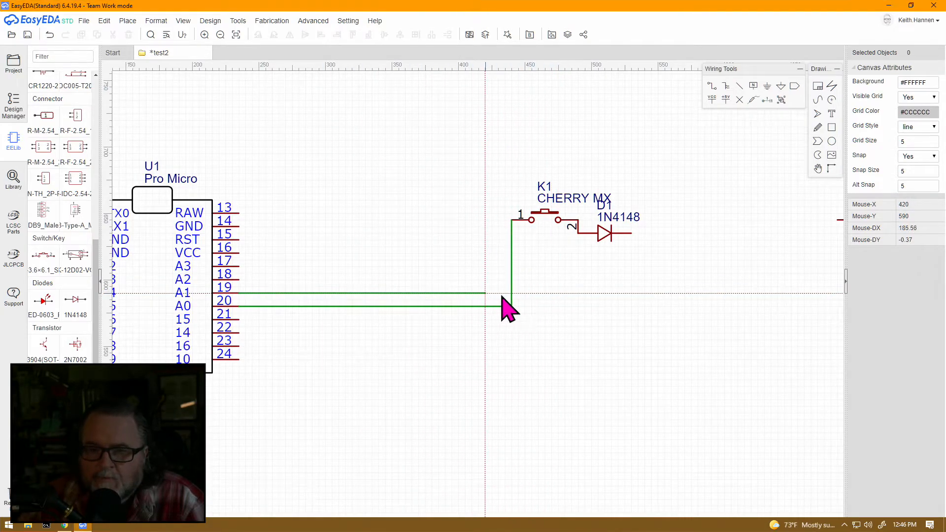
mouse_move(497, 307)
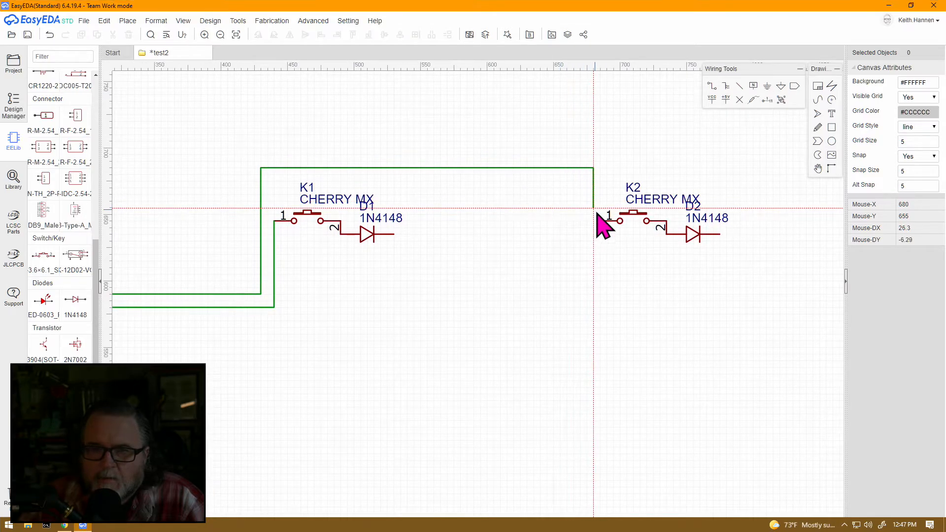
mouse_move(512, 309)
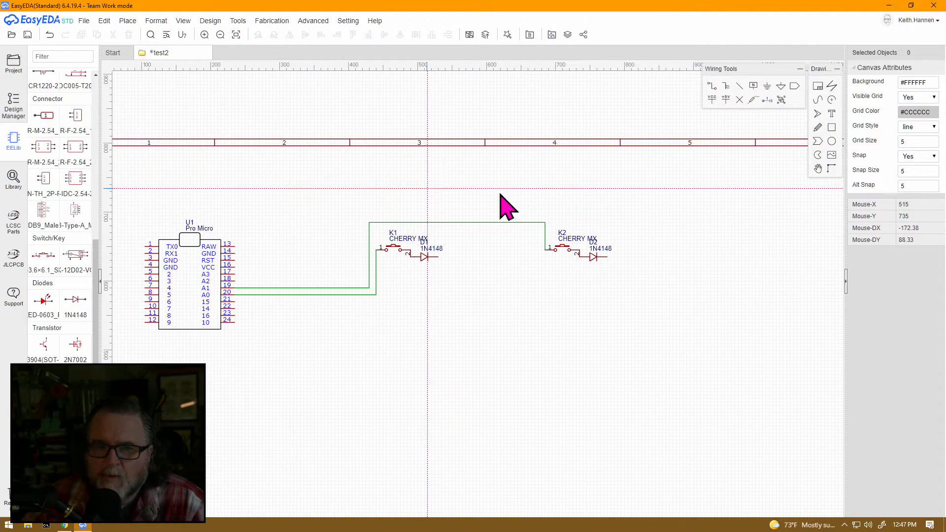
mouse_move(681, 190)
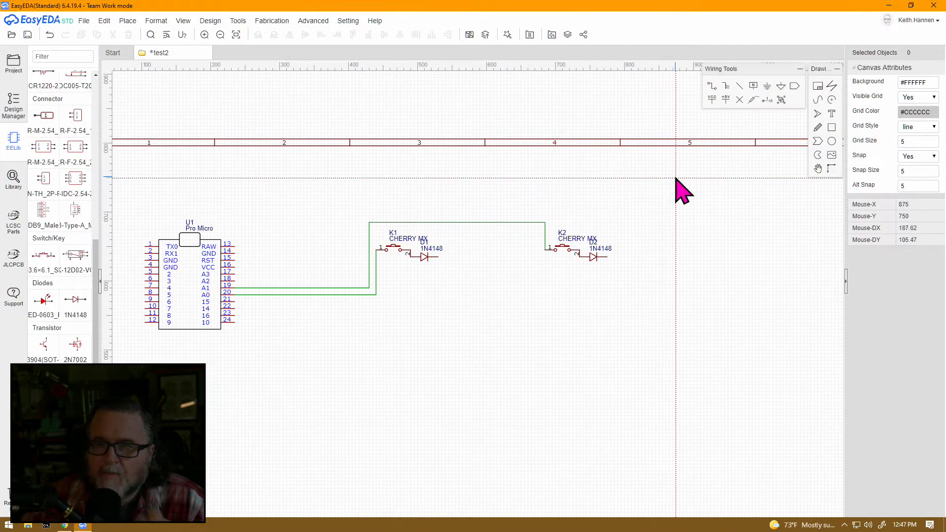
mouse_move(645, 196)
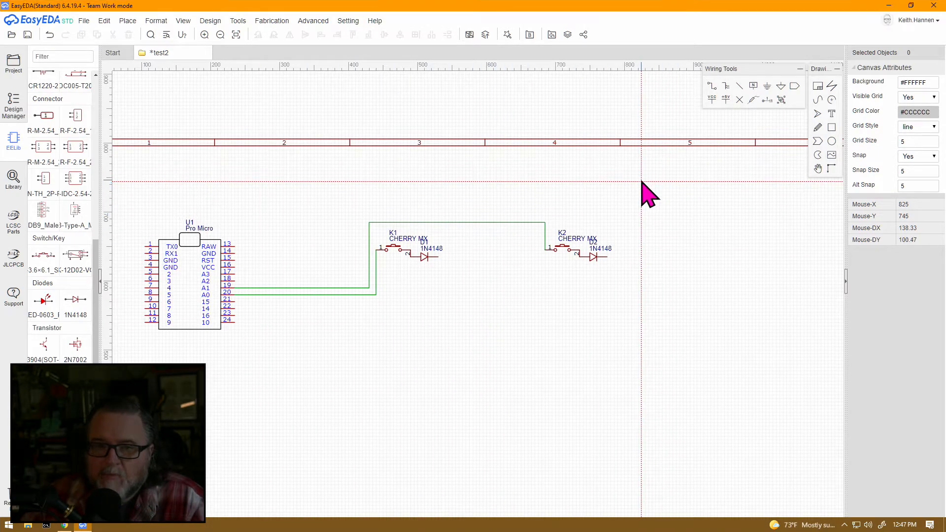
mouse_move(693, 212)
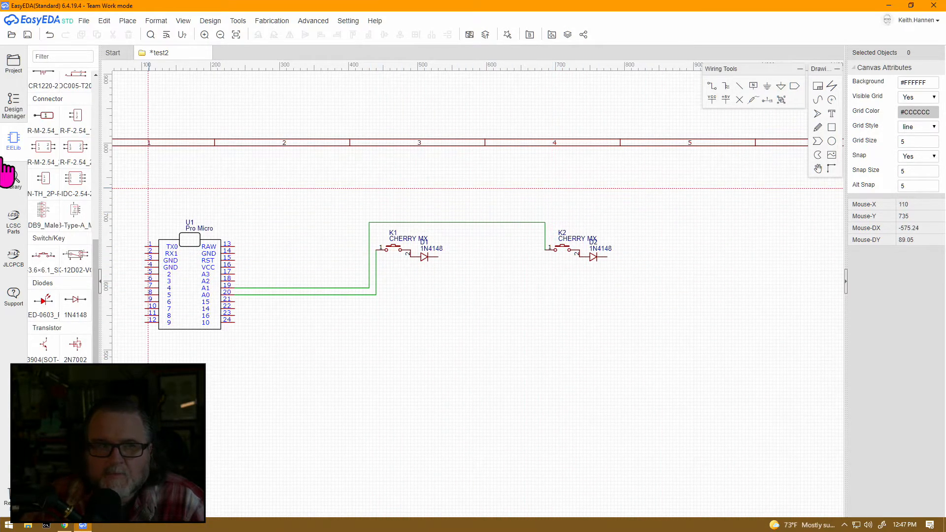
Step: Place a third Cherry MX switch K3 from the library to the right of K2
left_click(13, 178)
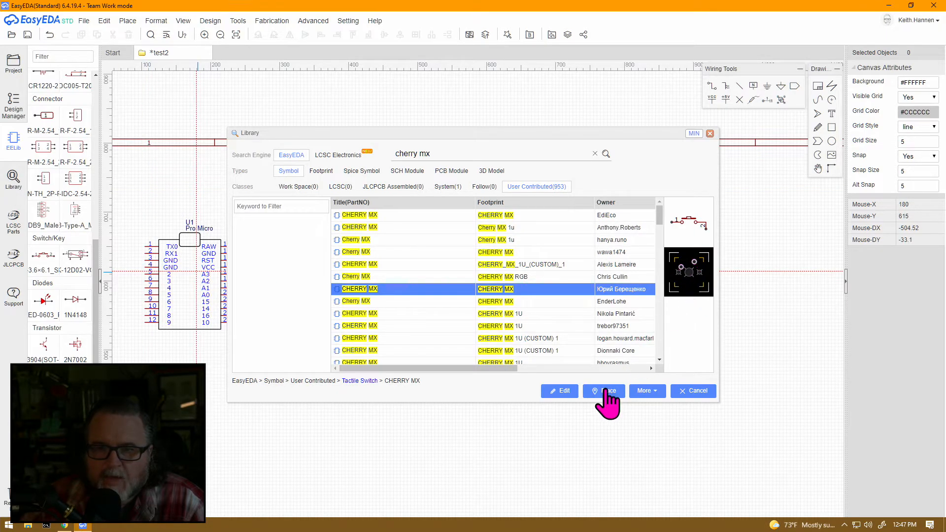
left_click(603, 390)
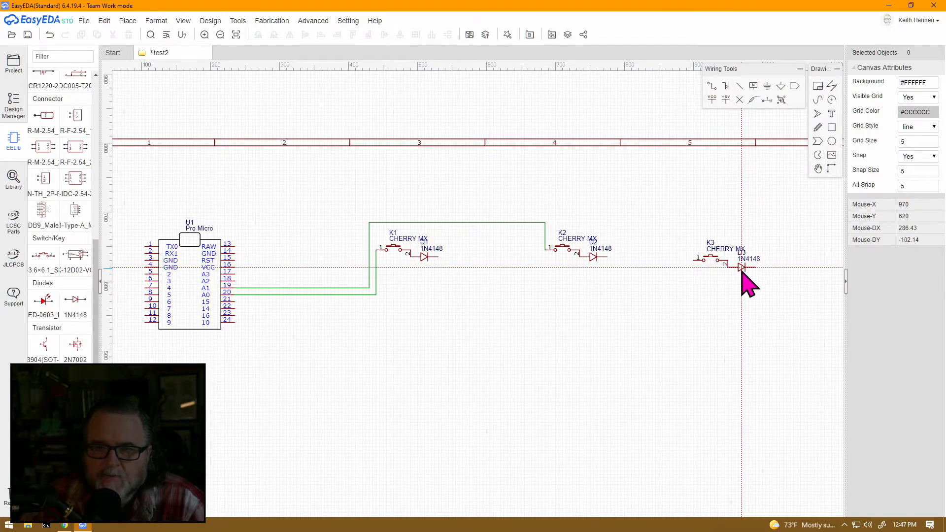
mouse_move(350, 298)
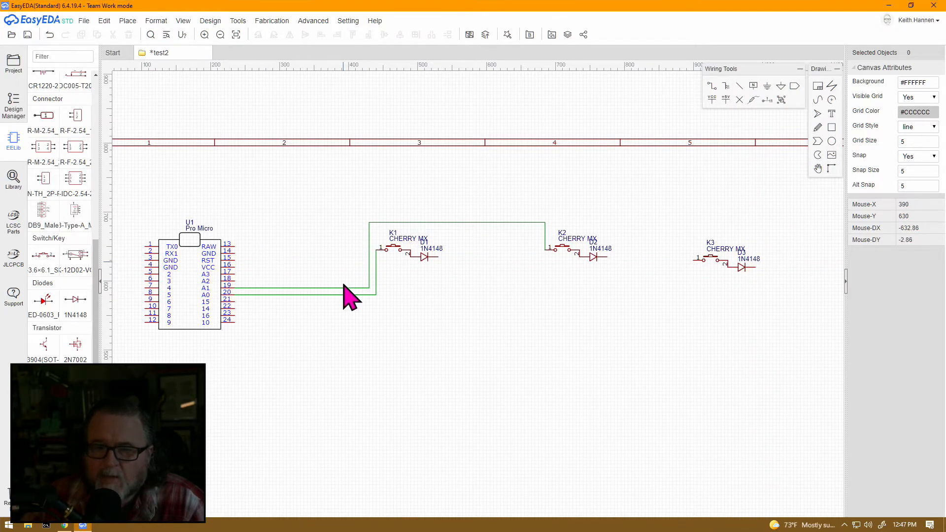
mouse_move(625, 347)
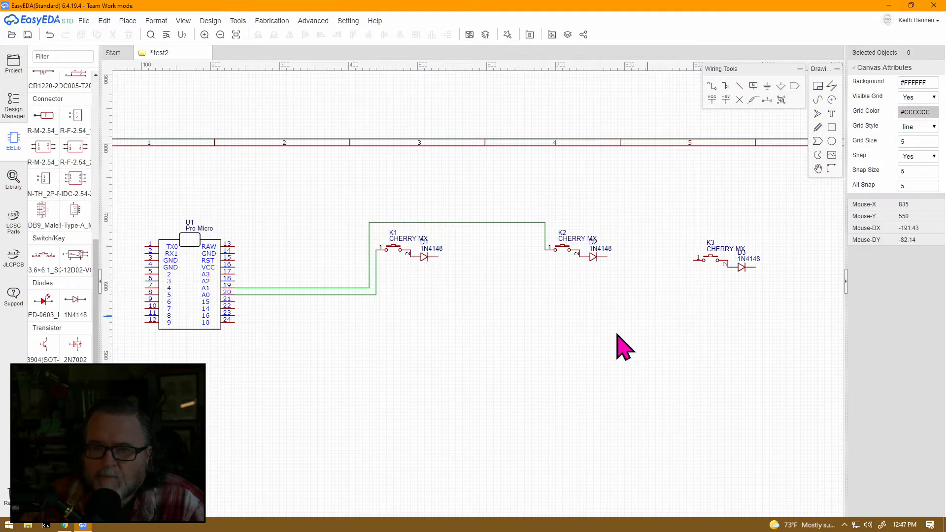
mouse_move(474, 223)
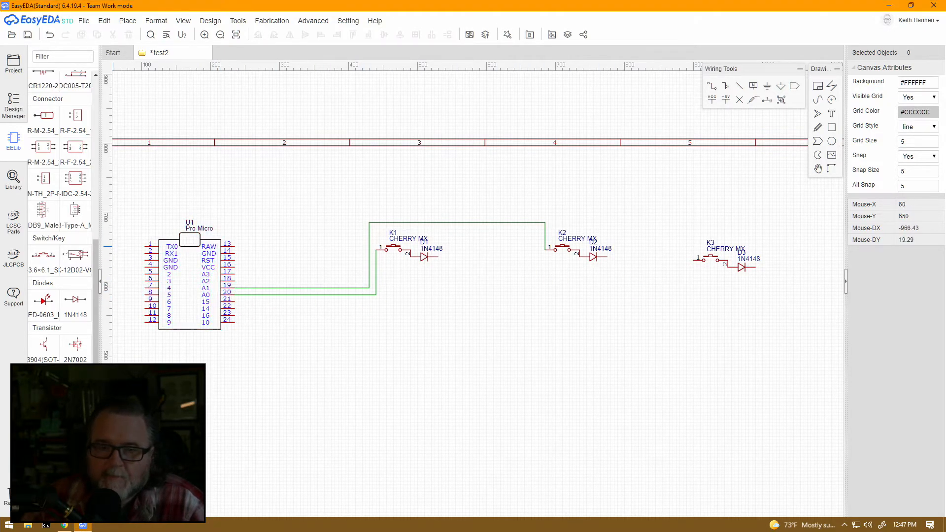
mouse_move(260, 253)
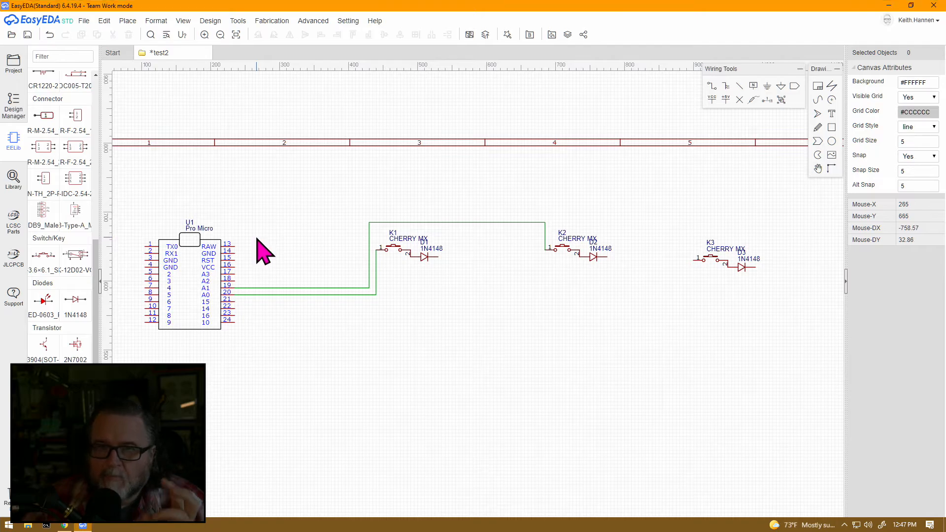
mouse_move(264, 247)
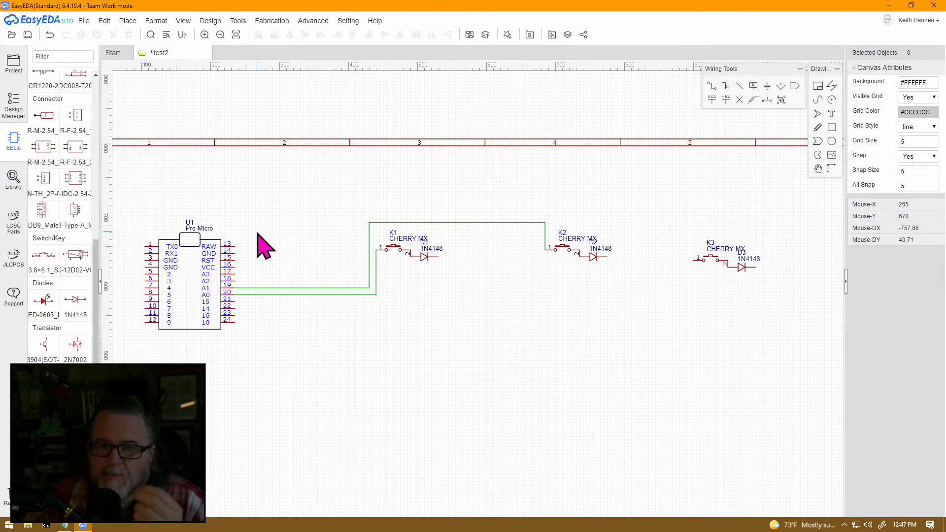
mouse_move(356, 66)
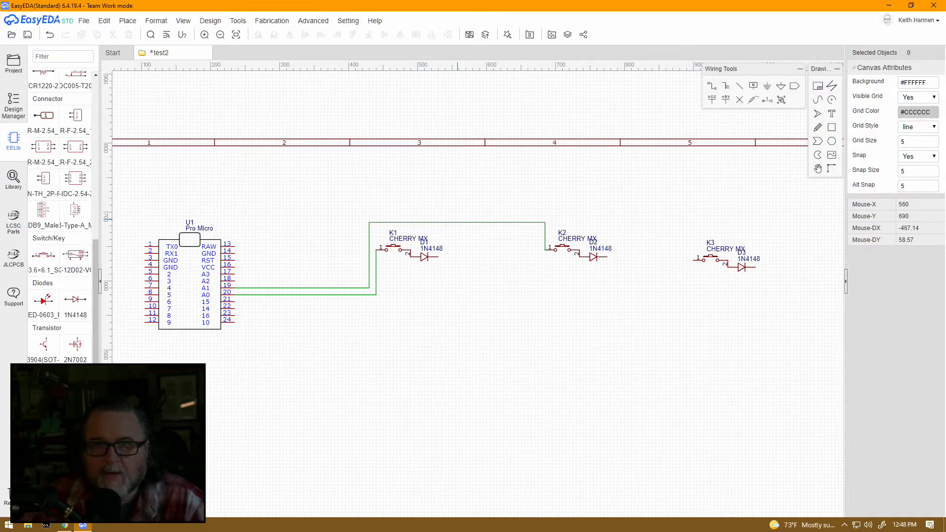
mouse_move(474, 241)
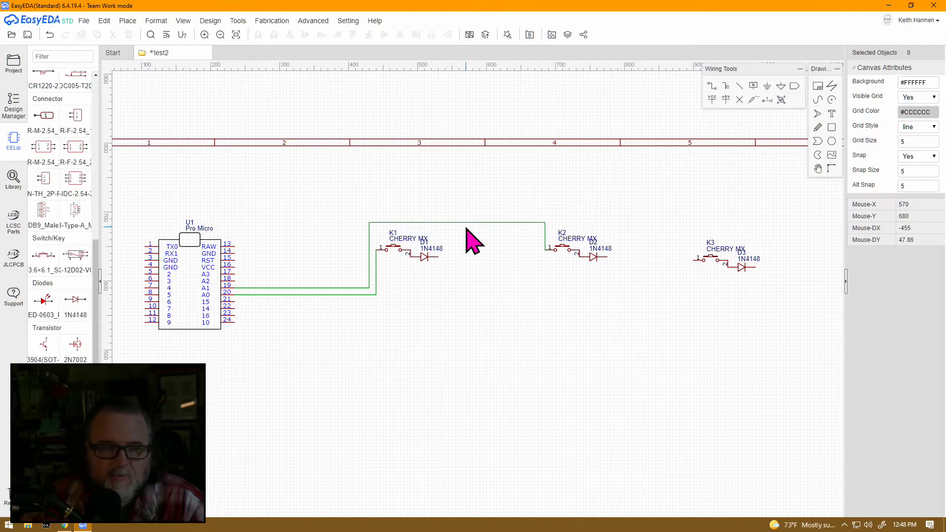
mouse_move(510, 247)
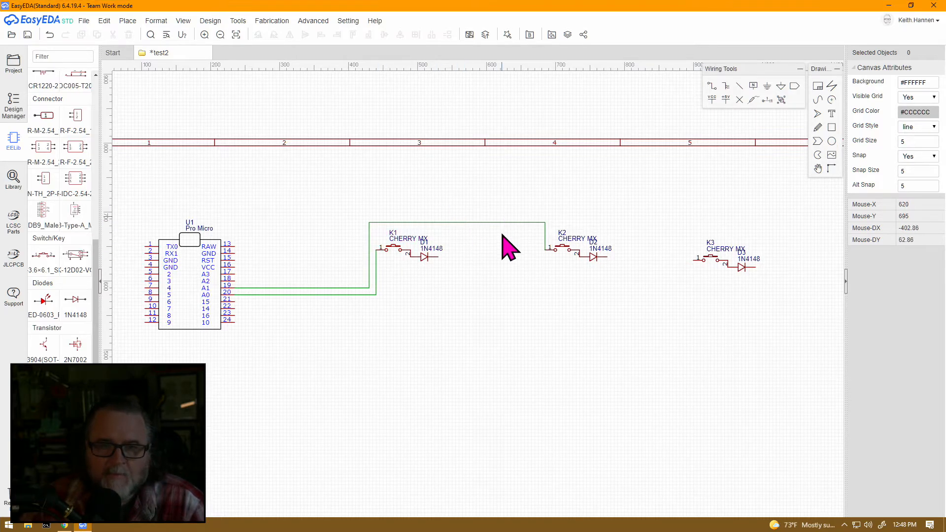
mouse_move(609, 112)
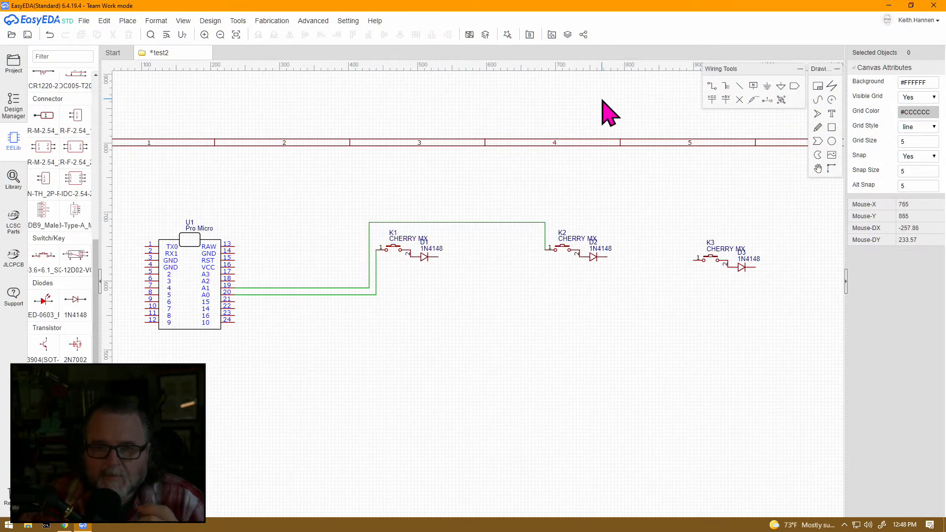
mouse_move(488, 247)
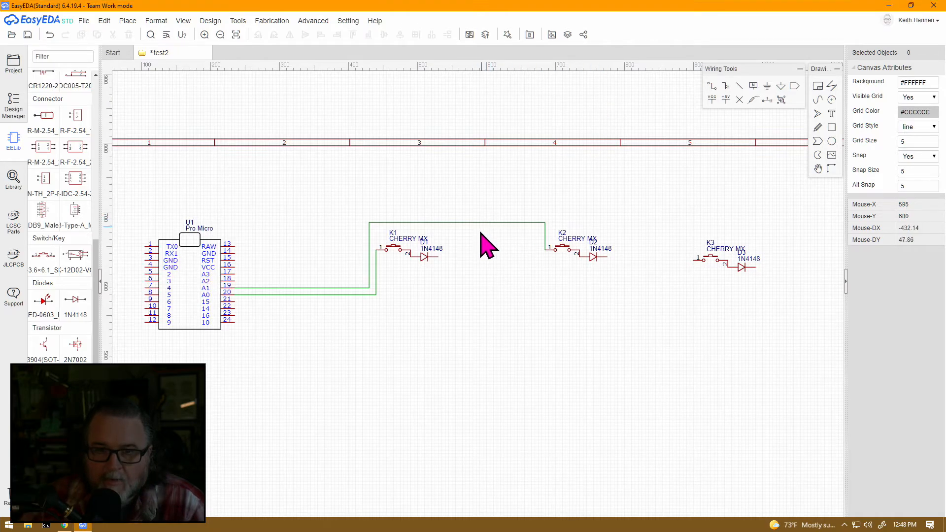
mouse_move(748, 114)
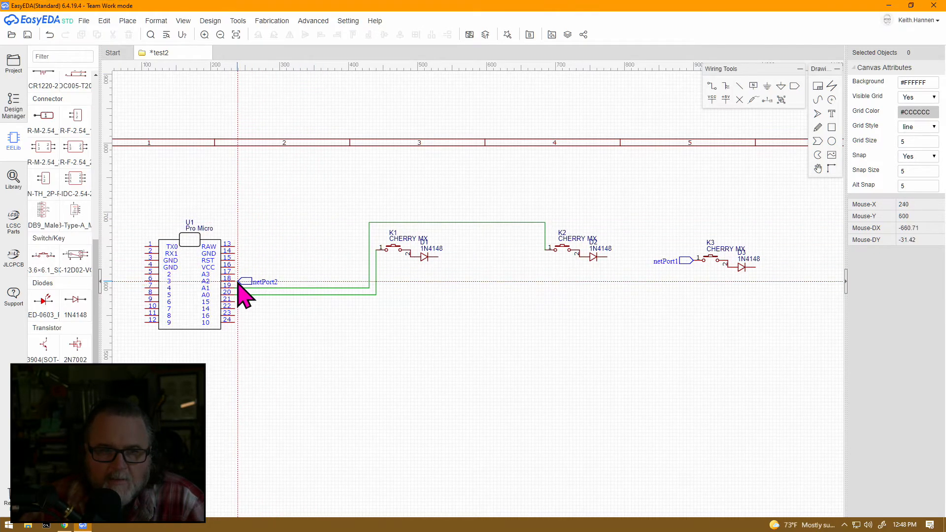
mouse_move(374, 217)
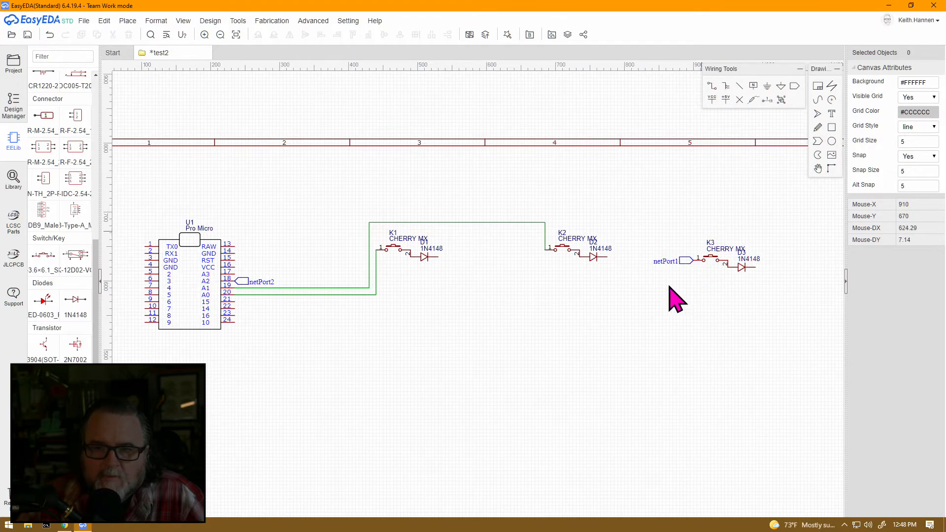
mouse_move(711, 235)
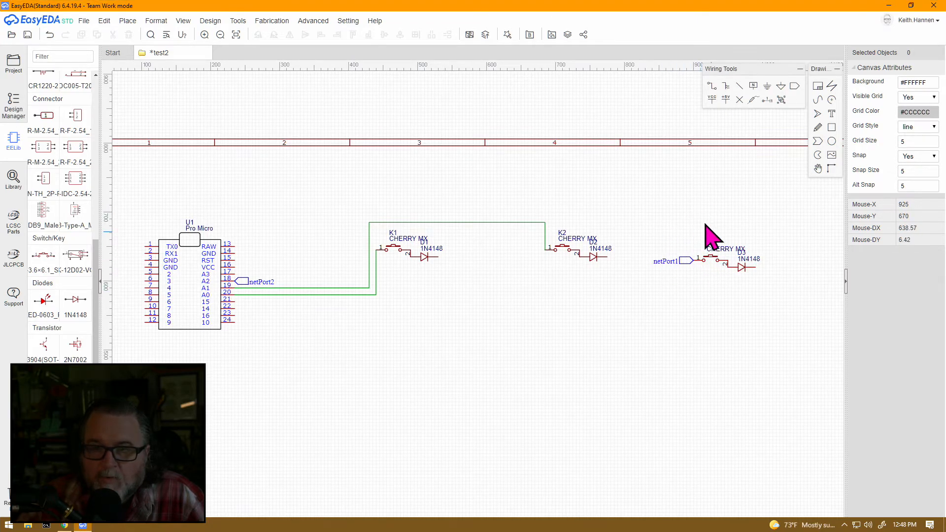
mouse_move(691, 272)
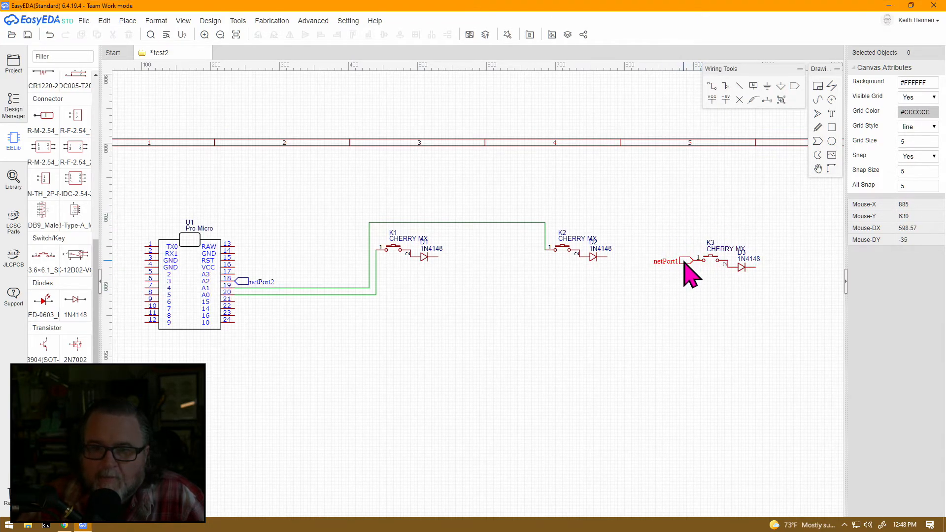
Step: Rename the net ports at K3 pin 1 and Pro Micro pin 18 both to NP1
double_click(667, 261)
type("NP1")
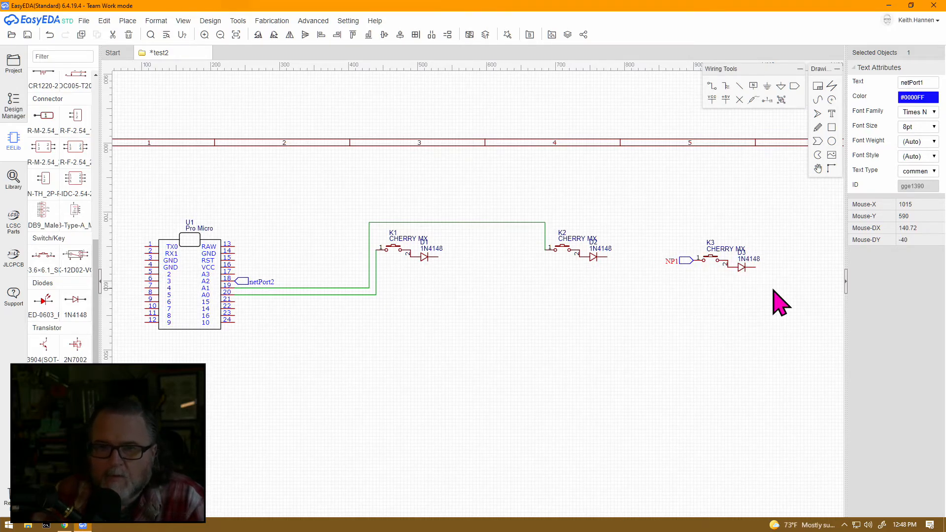
left_click(258, 281)
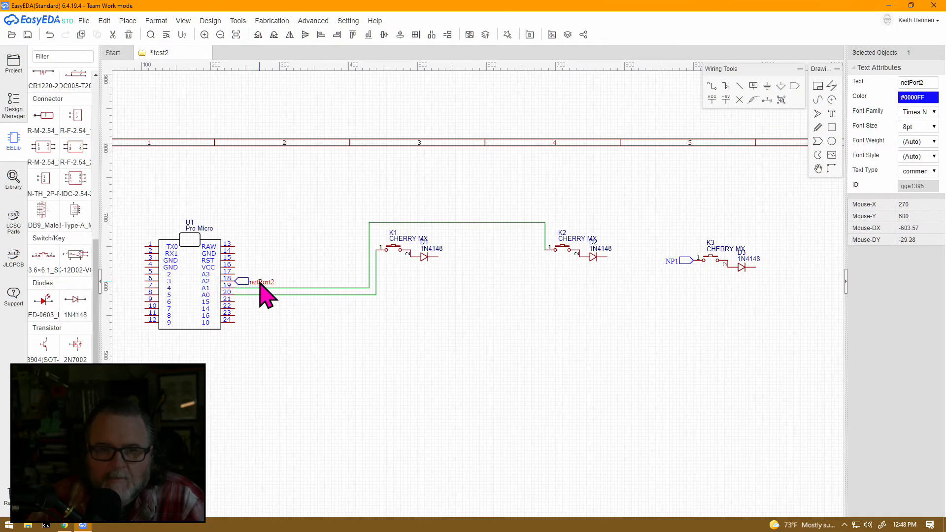
double_click(259, 280)
type("NP1")
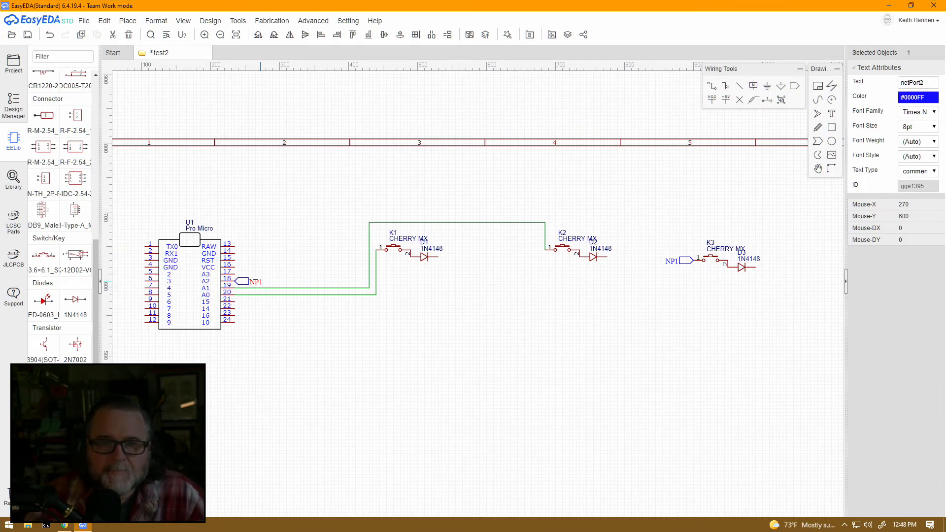
mouse_move(335, 233)
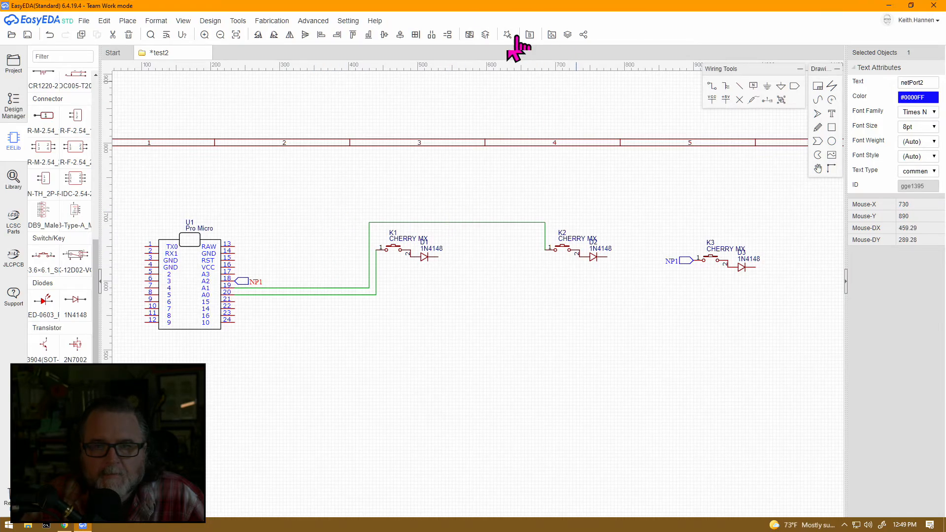
mouse_move(768, 87)
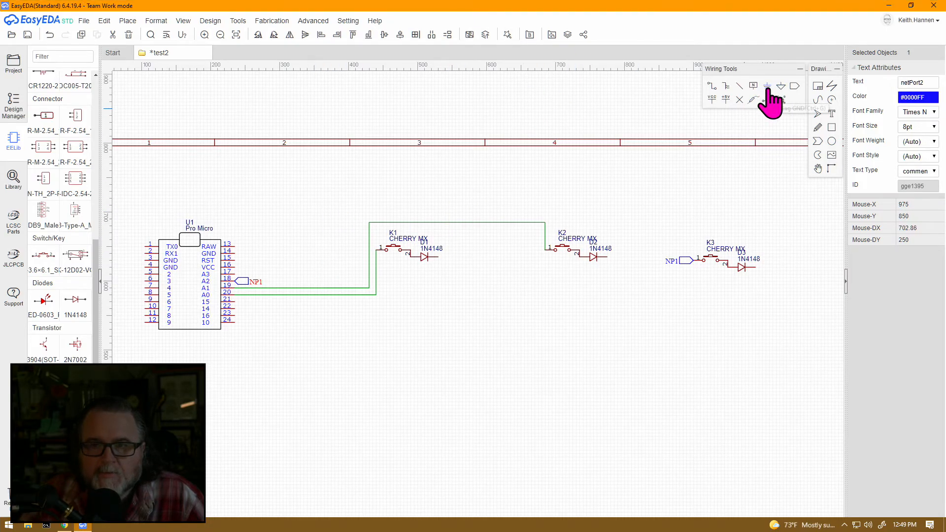
mouse_move(768, 86)
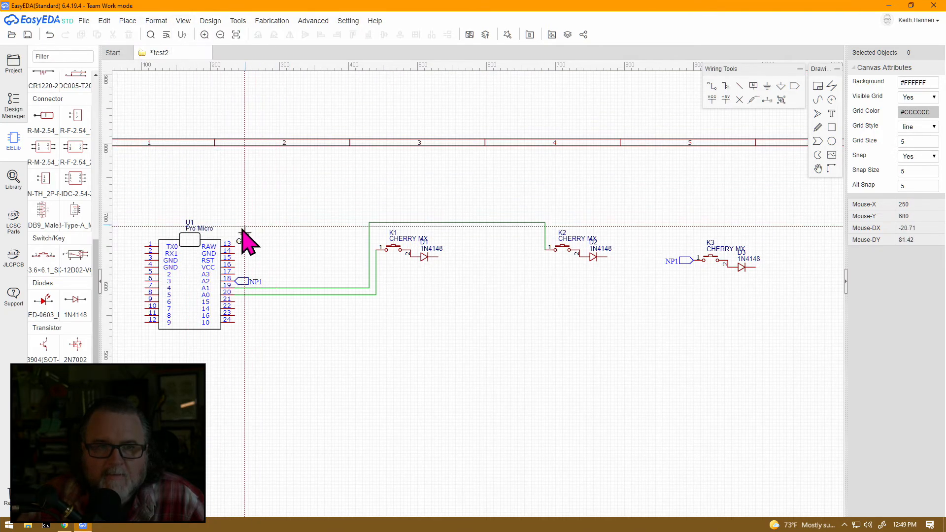
Step: Drop a GND flag near the Pro Micro and reposition it onto GND pin 14
left_click(210, 21)
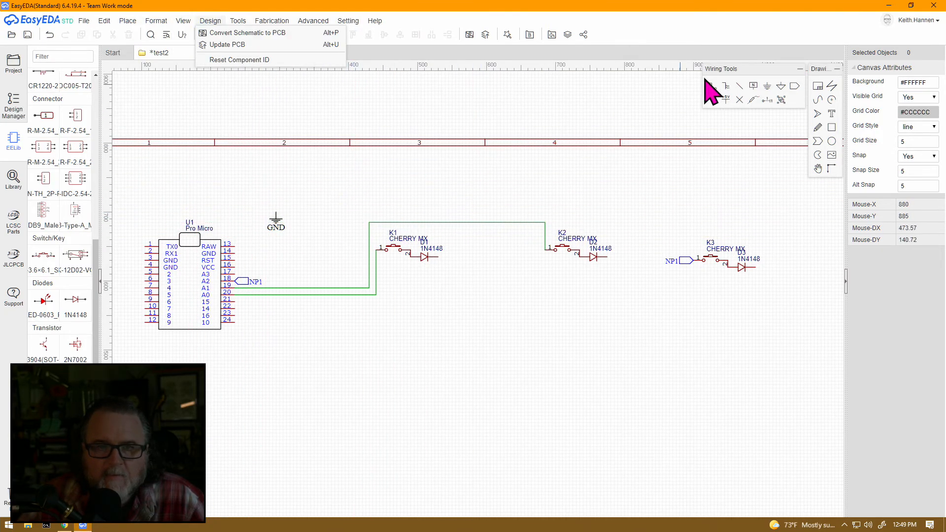
mouse_move(279, 235)
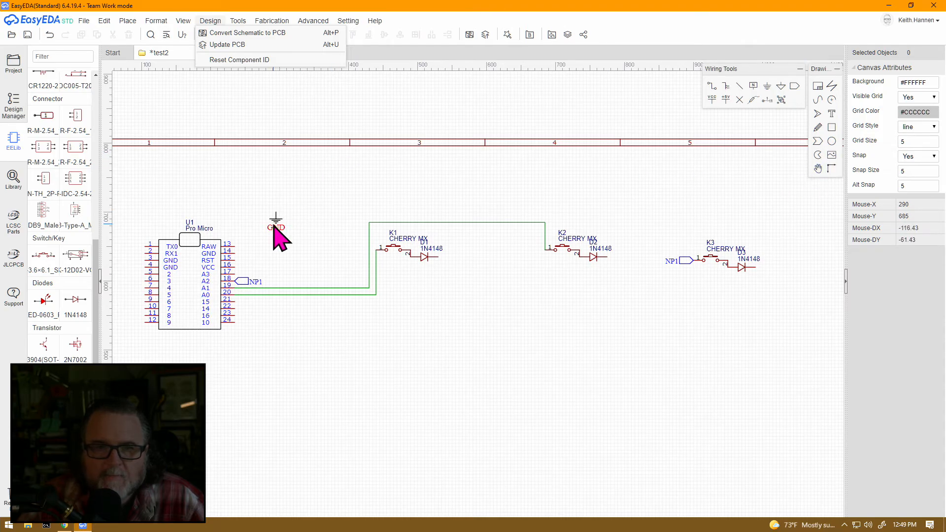
left_click(126, 19)
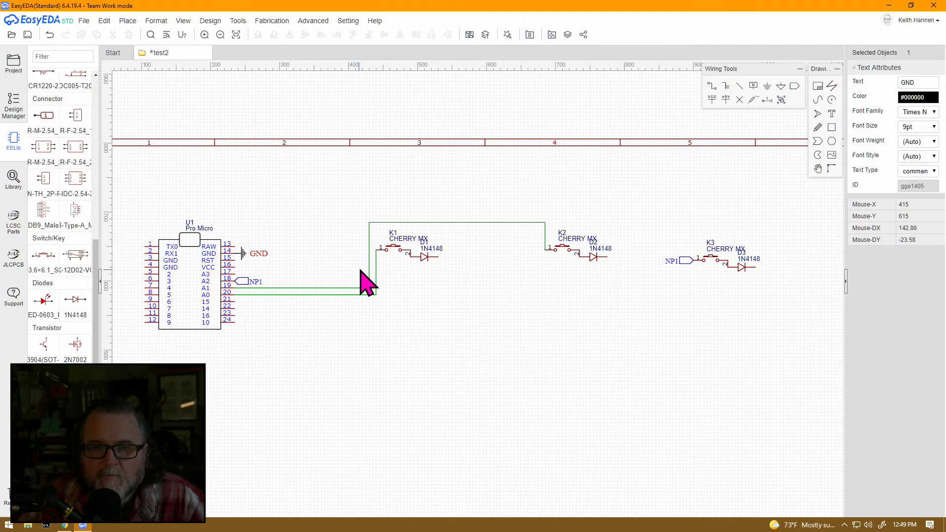
mouse_move(262, 262)
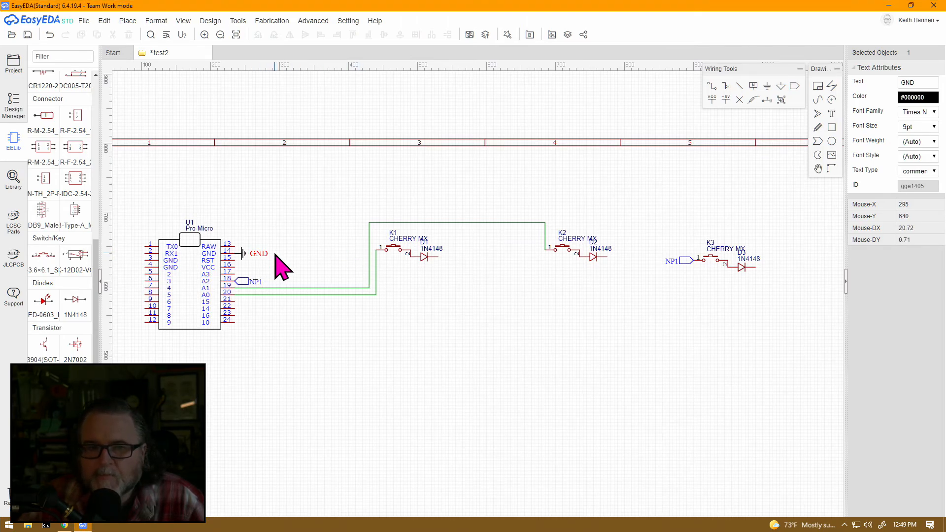
mouse_move(250, 265)
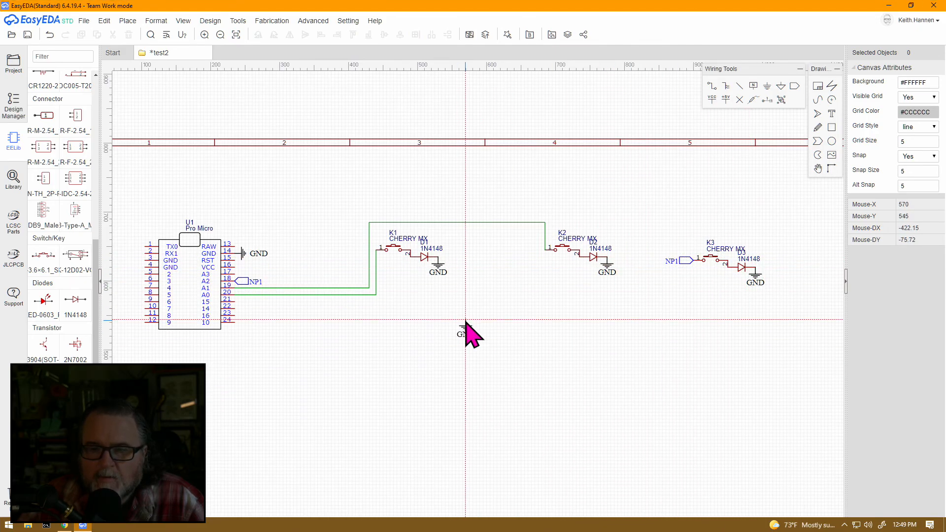
mouse_move(733, 449)
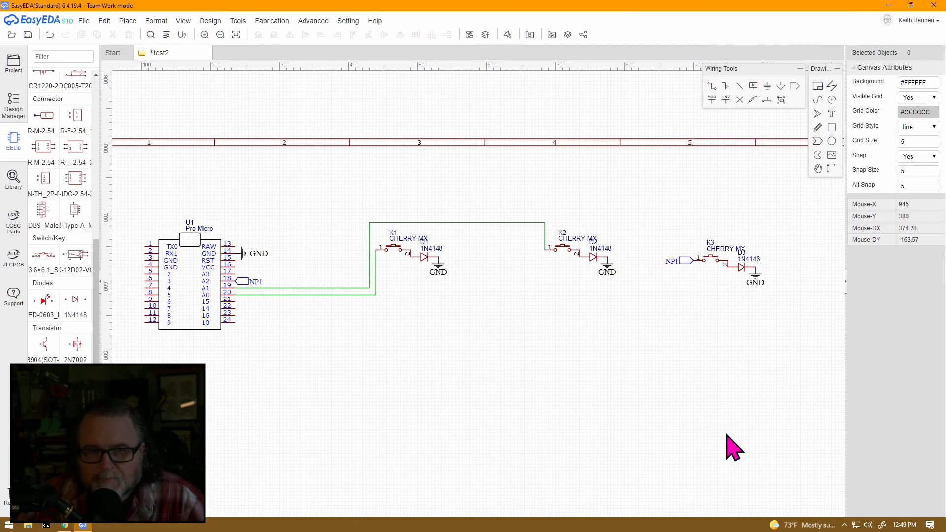